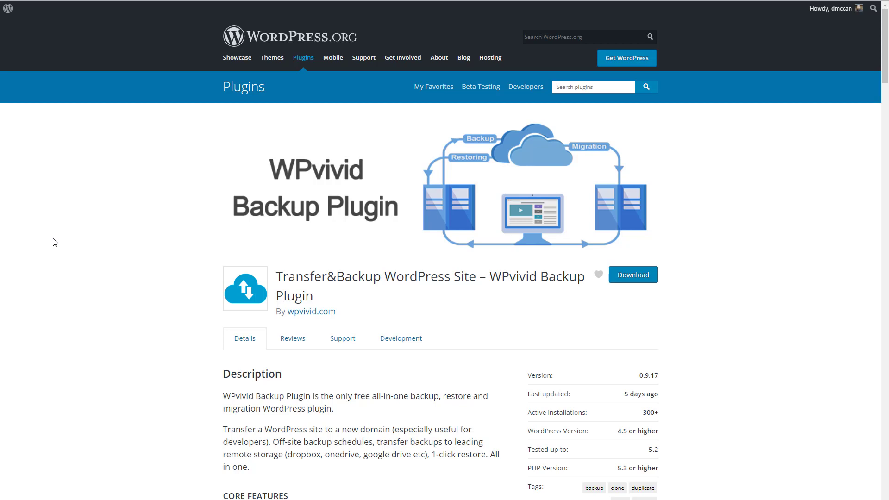
# Browse the live Demo Zone Coffee Shop home page, then view its Blog with the Test Post
pyautogui.scroll(-3)
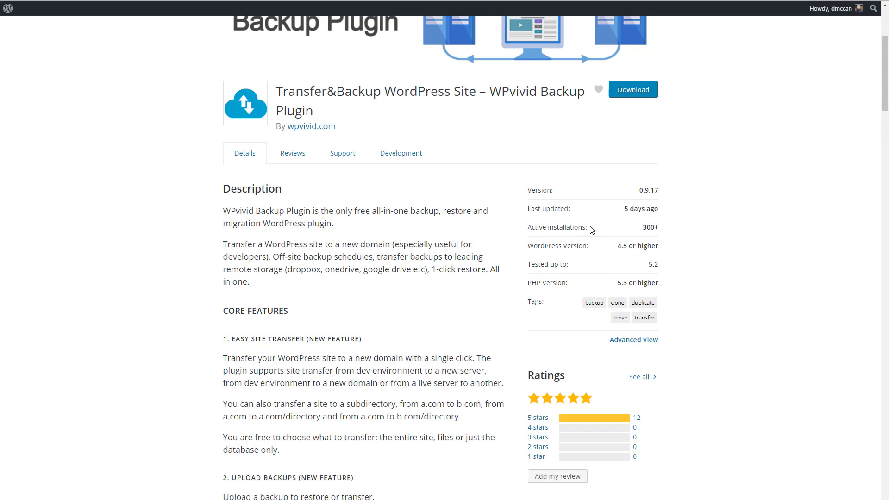
pyautogui.moveTo(664, 232)
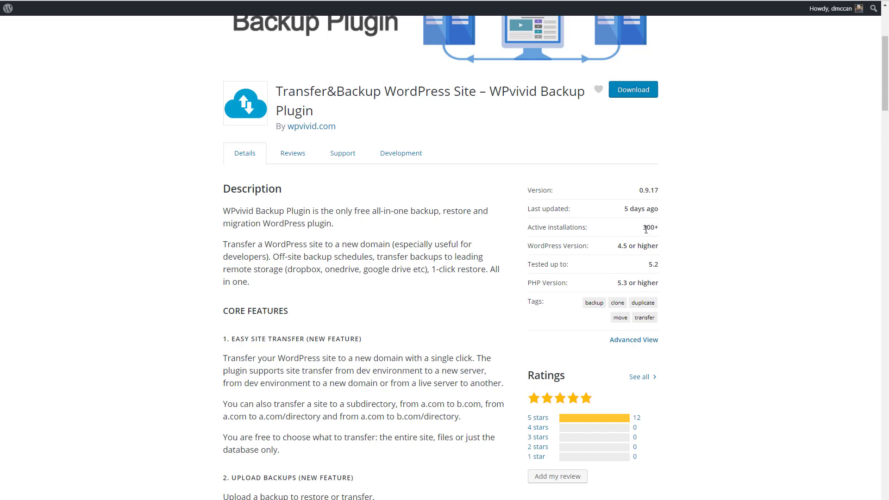
pyautogui.moveTo(613, 421)
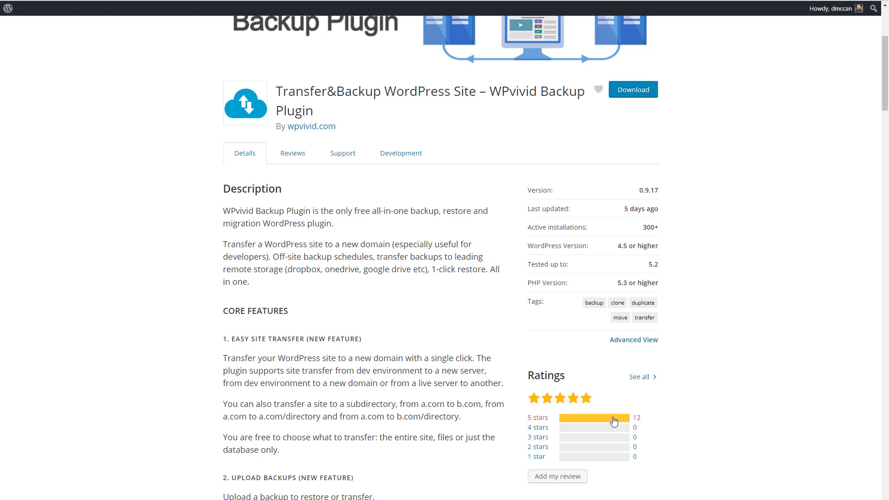
pyautogui.moveTo(220, 379)
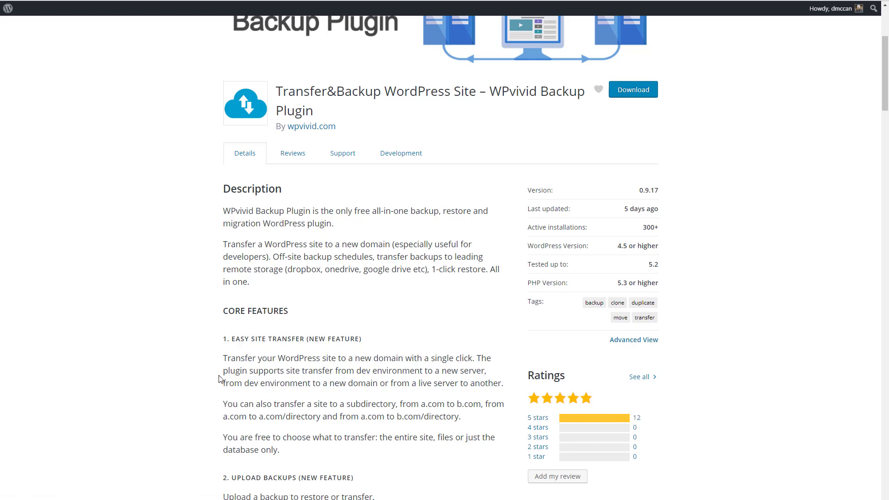
pyautogui.scroll(-3)
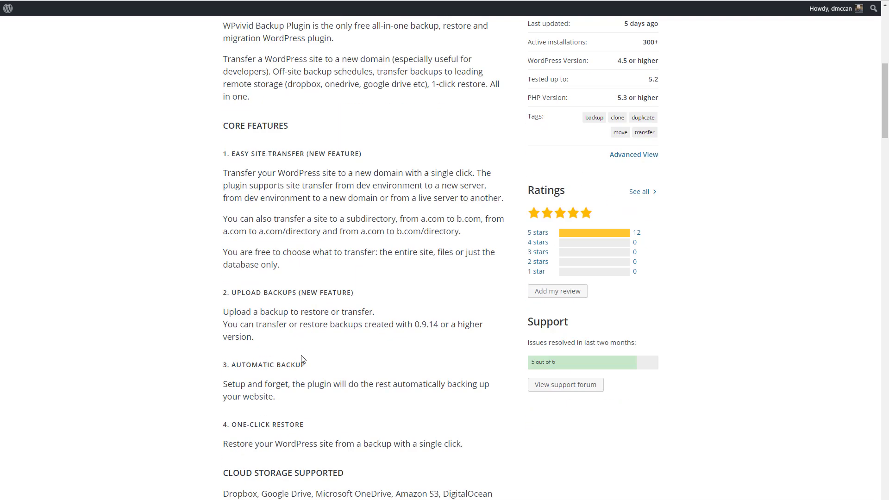
pyautogui.scroll(-3)
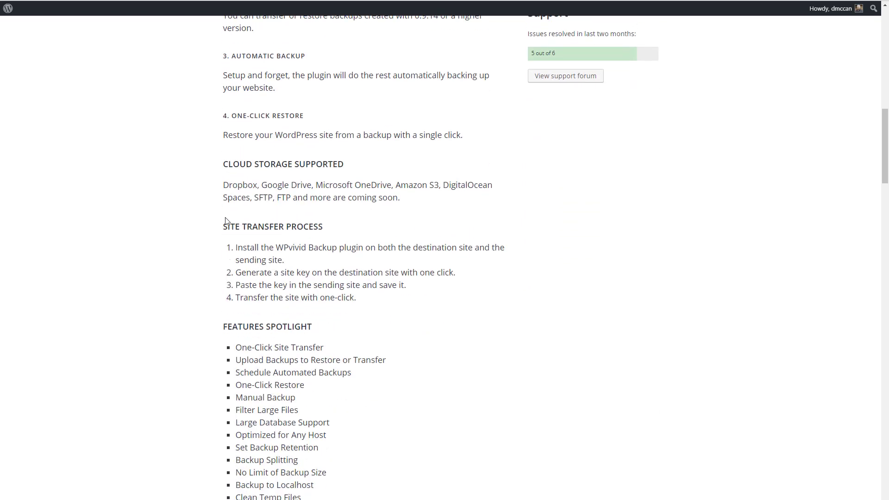
pyautogui.moveTo(324, 161)
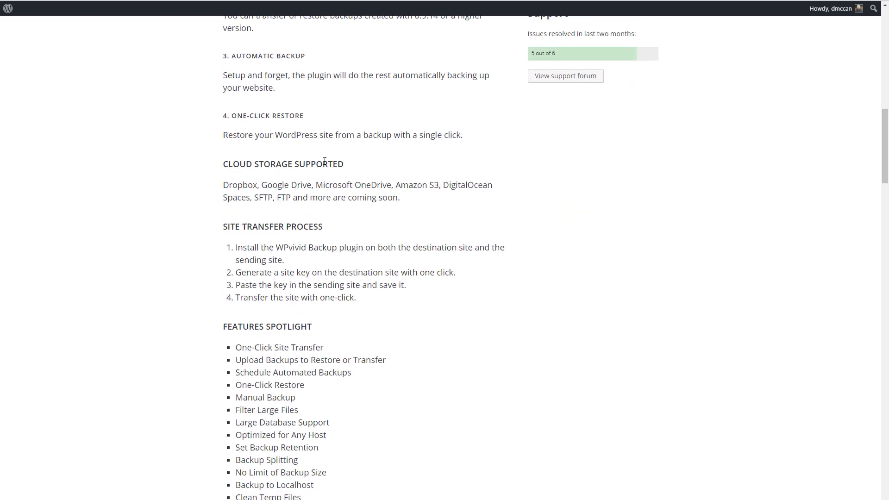
pyautogui.moveTo(185, 196)
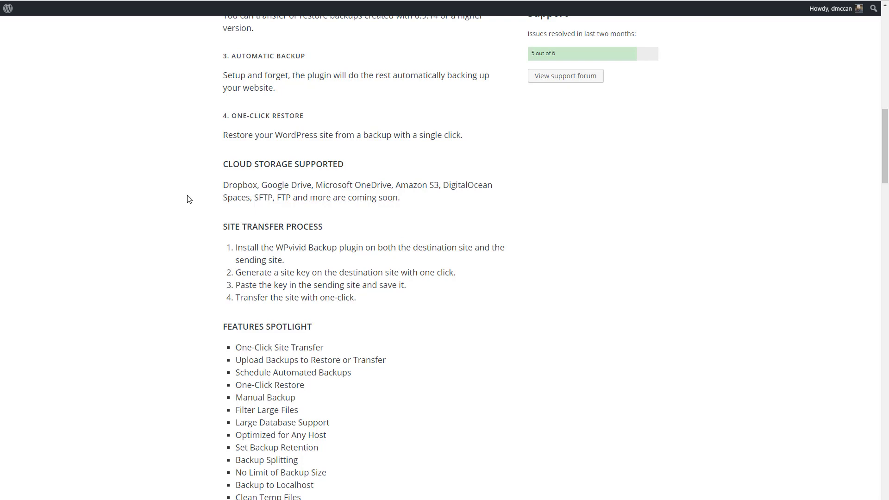
pyautogui.scroll(3)
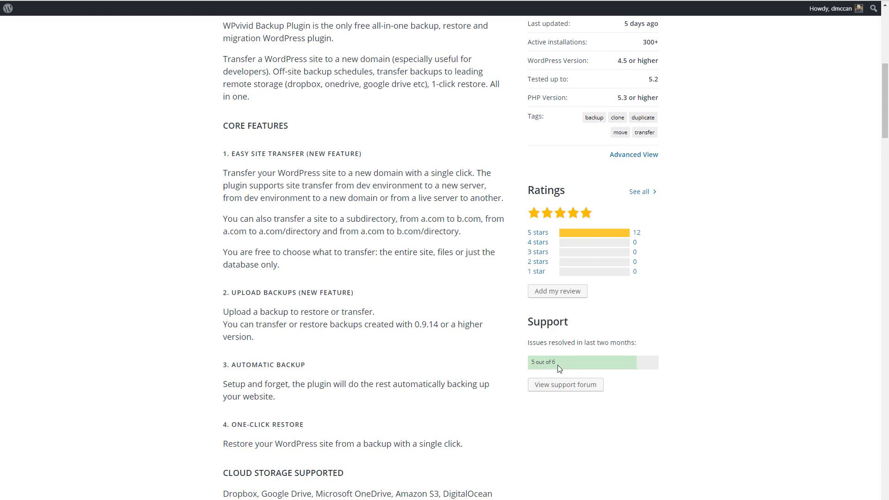
pyautogui.moveTo(500, 374)
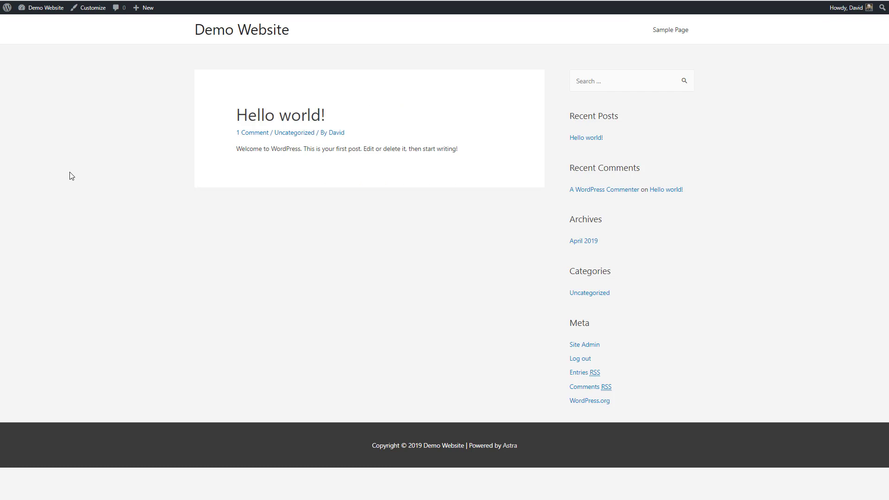
pyautogui.moveTo(102, 158)
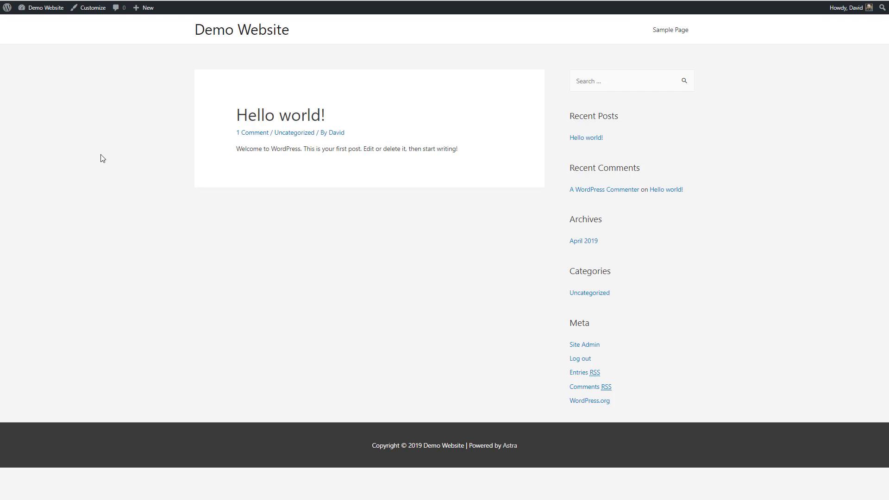
pyautogui.moveTo(109, 195)
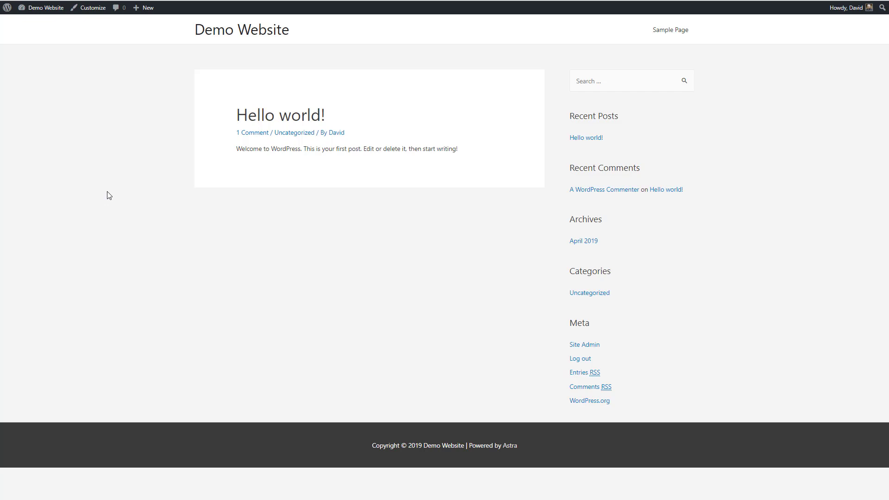
pyautogui.moveTo(112, 198)
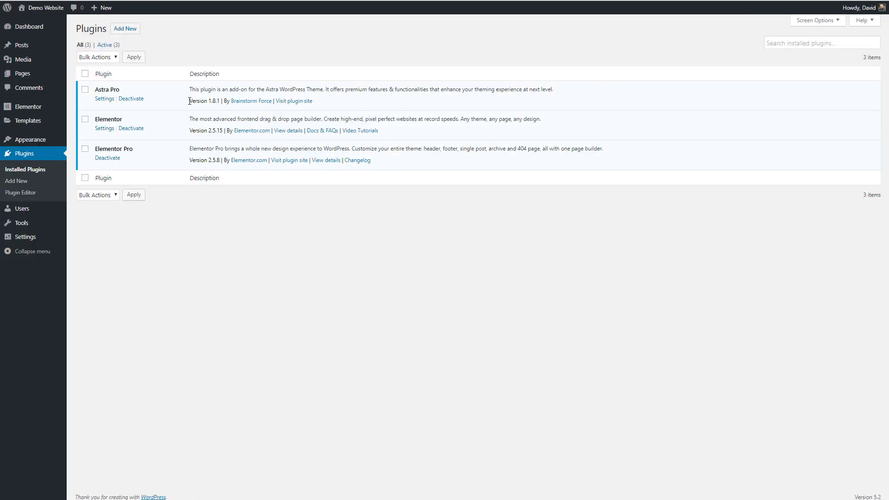
pyautogui.moveTo(151, 103)
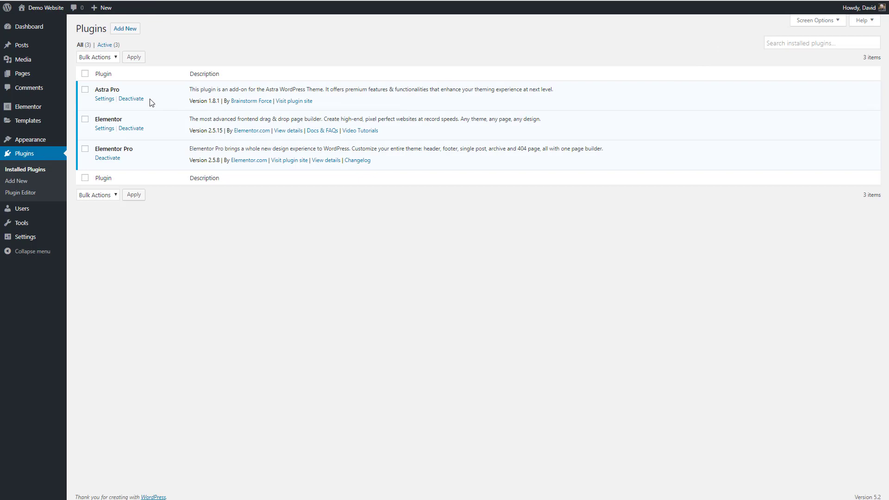
pyautogui.moveTo(151, 157)
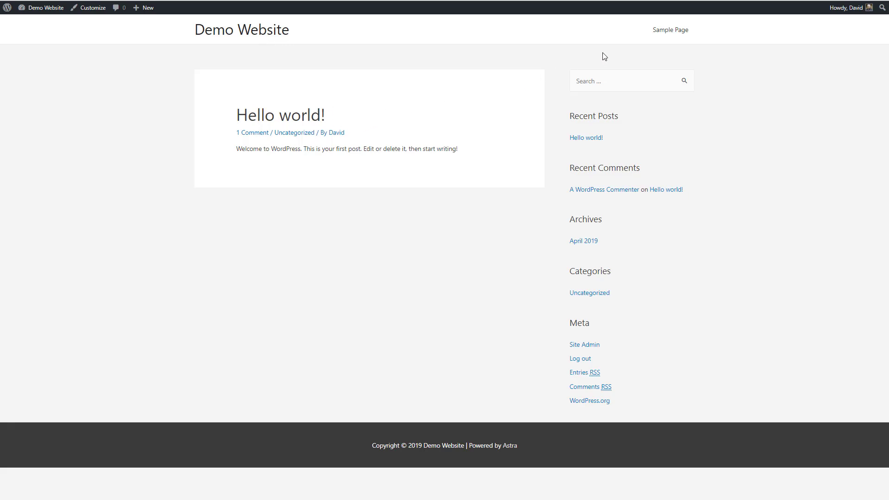
pyautogui.click(670, 30)
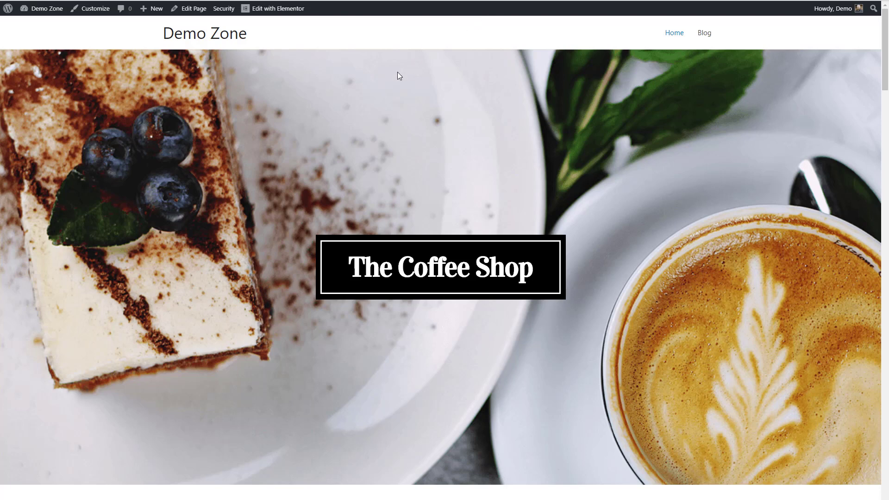
pyautogui.scroll(-3)
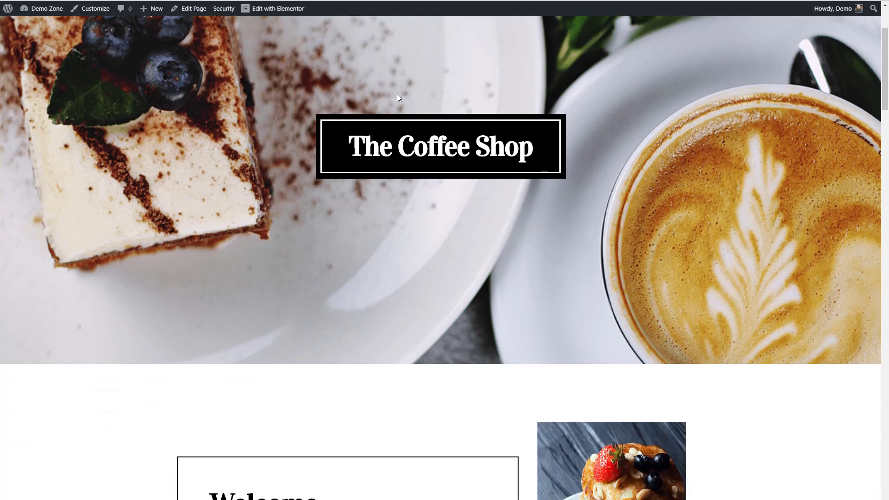
pyautogui.scroll(-3)
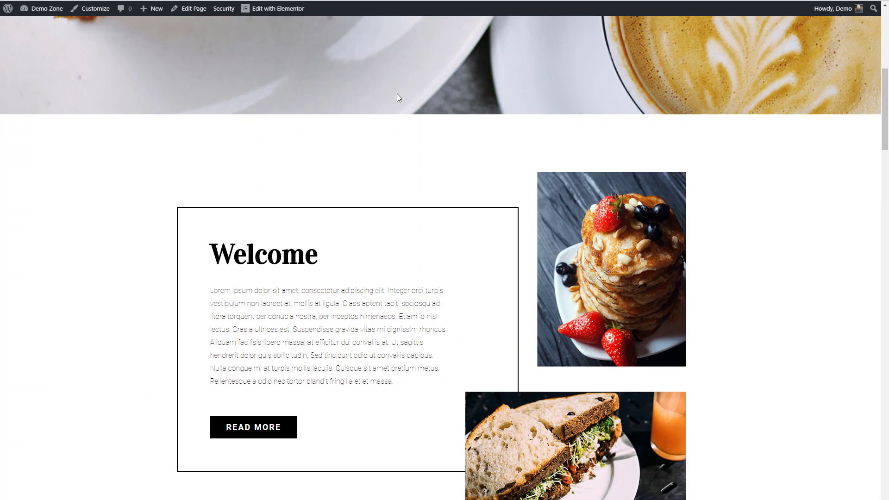
pyautogui.scroll(-3)
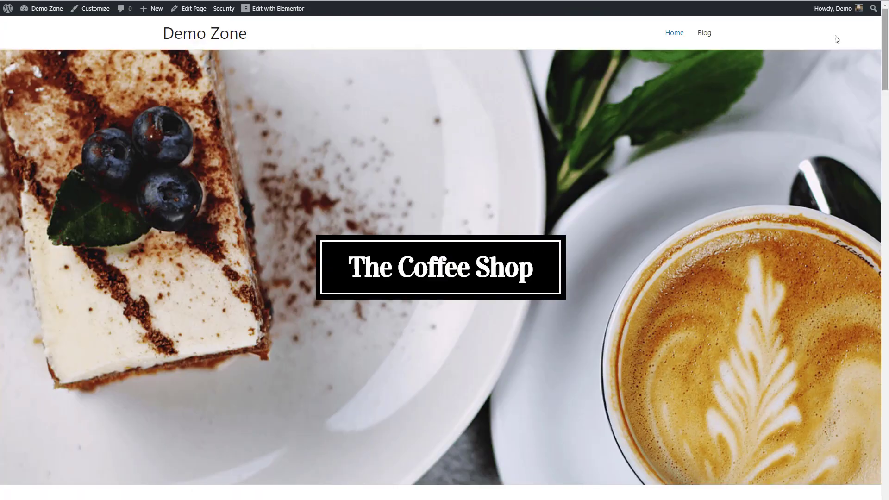
pyautogui.click(704, 33)
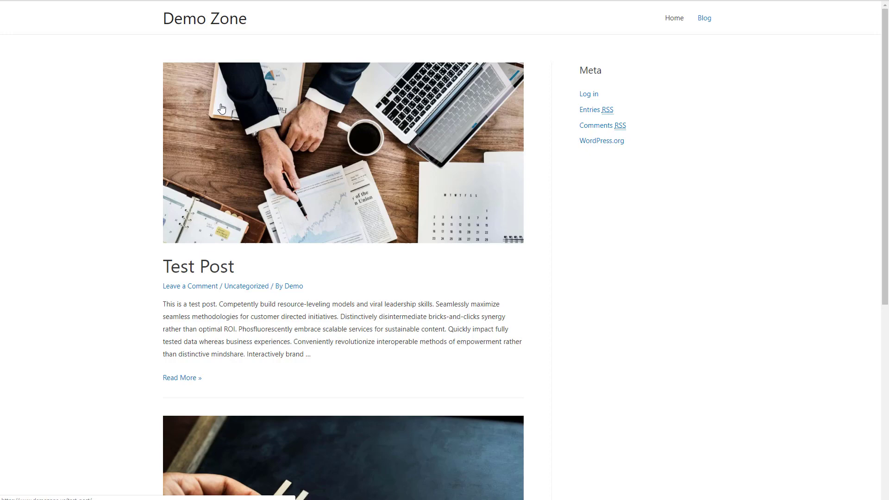
pyautogui.scroll(-3)
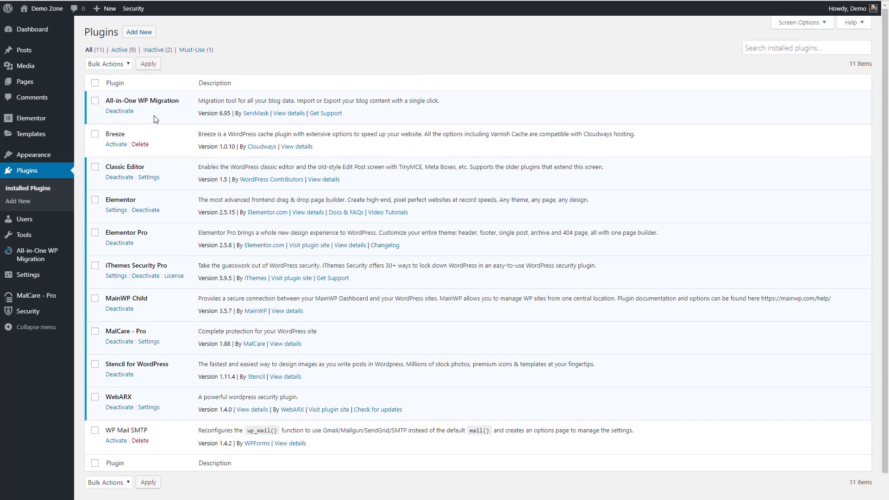
pyautogui.moveTo(137, 169)
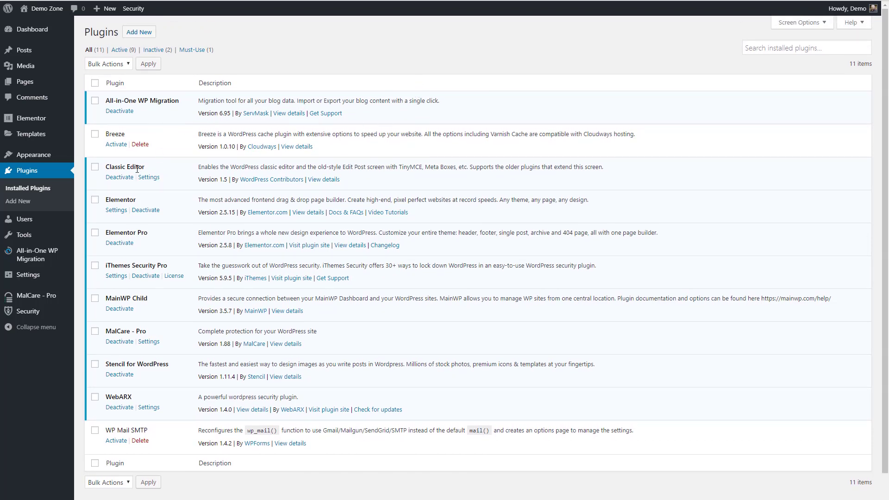
pyautogui.moveTo(158, 265)
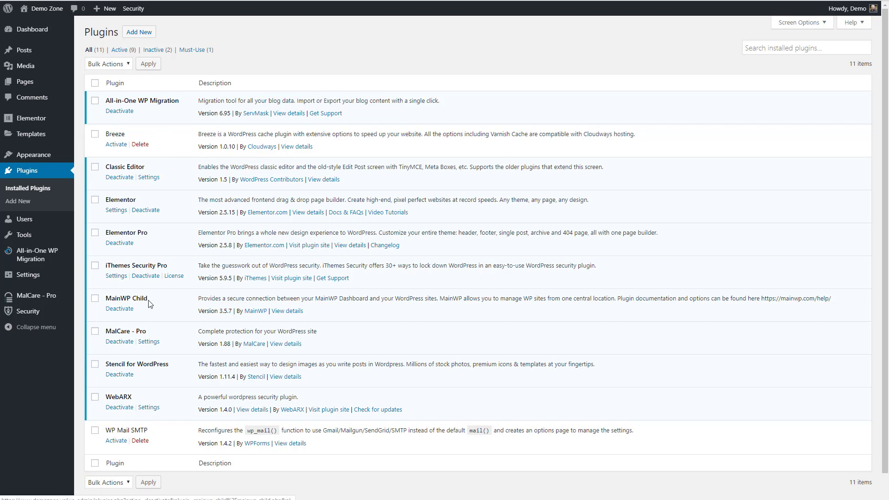
pyautogui.moveTo(104, 336)
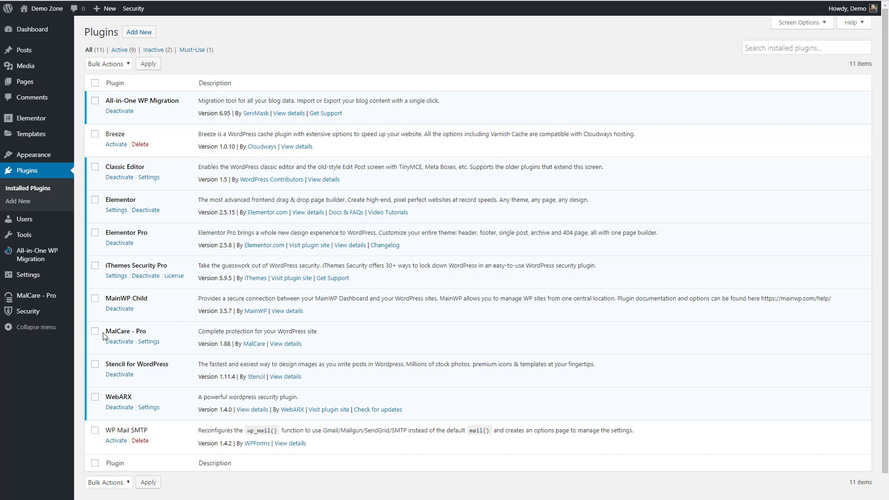
pyautogui.moveTo(190, 367)
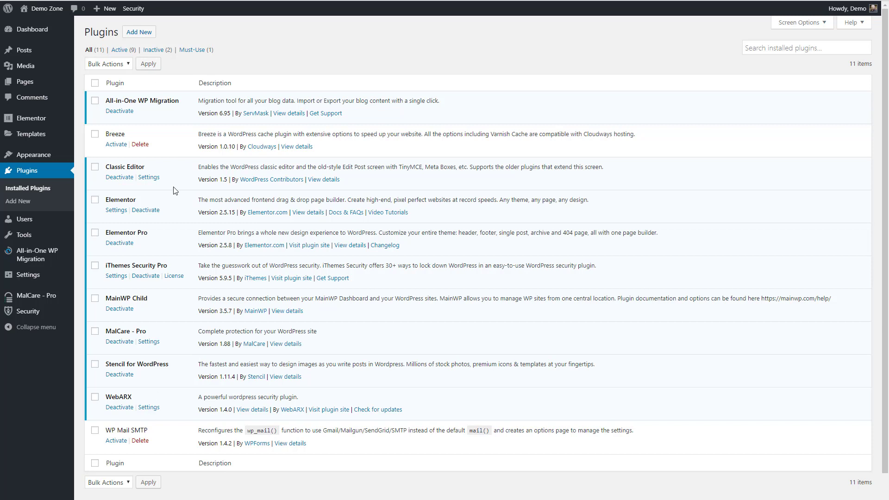
pyautogui.moveTo(149, 177)
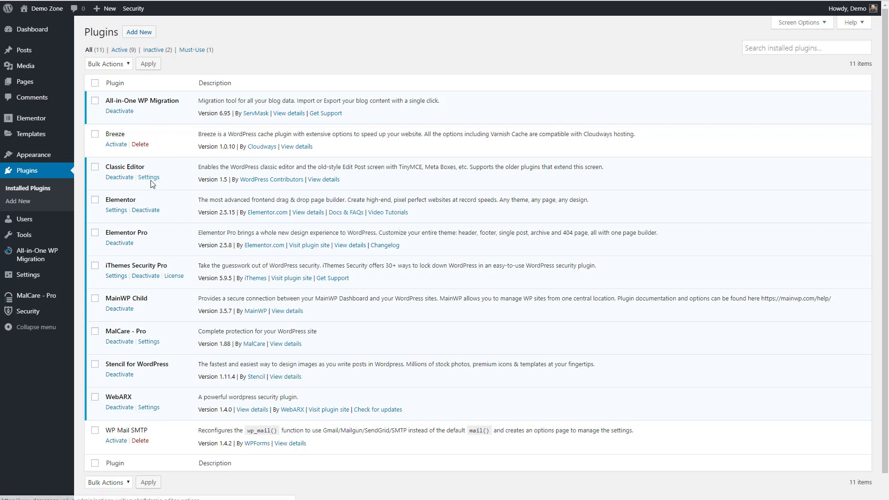
pyautogui.moveTo(216, 115)
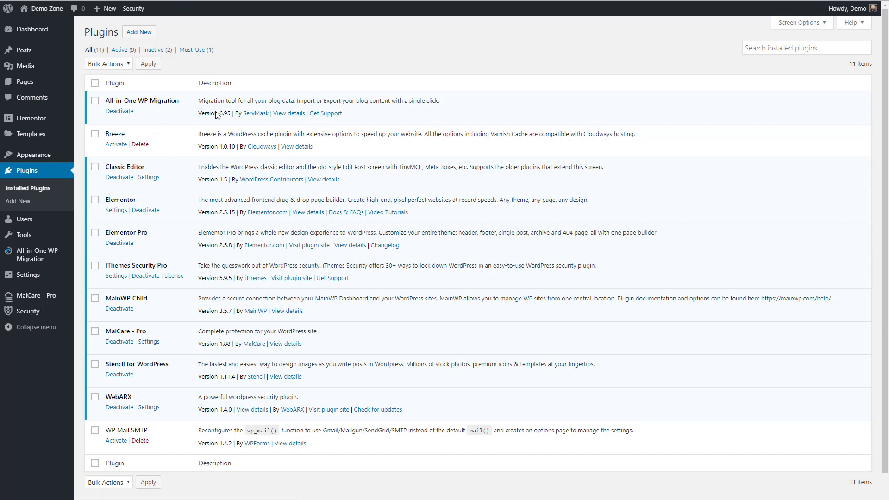
pyautogui.moveTo(261, 146)
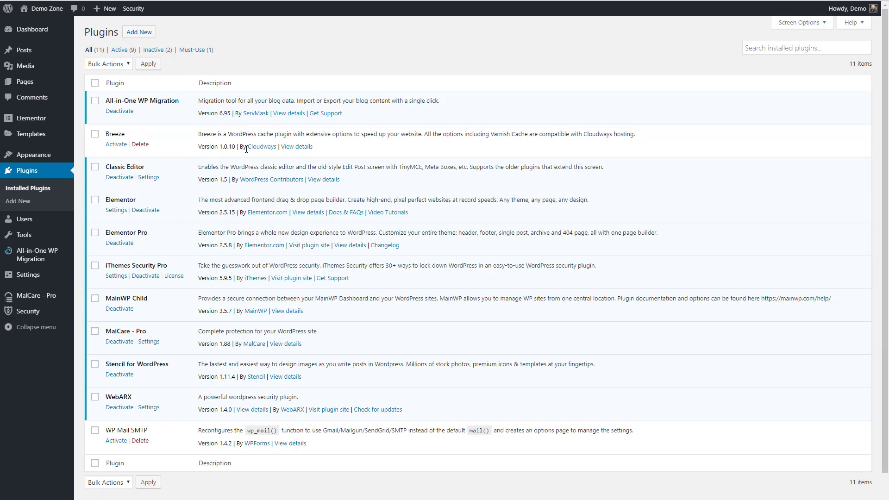
pyautogui.moveTo(245, 155)
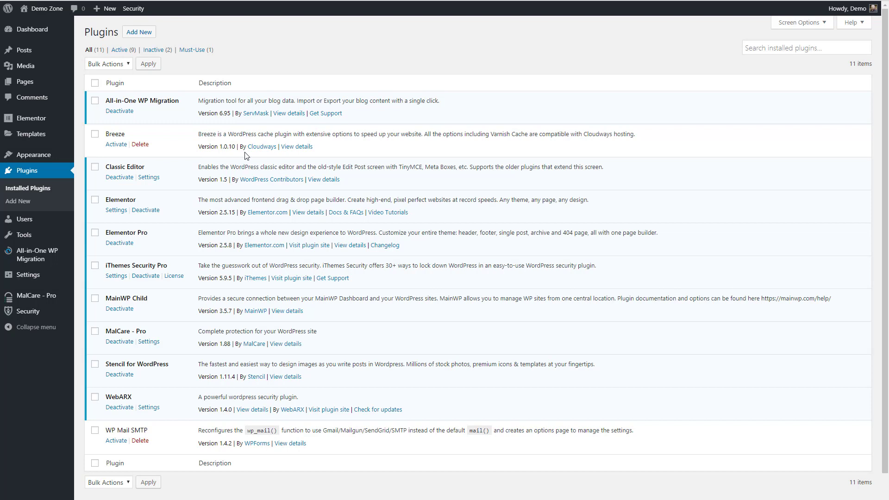
pyautogui.moveTo(707, 182)
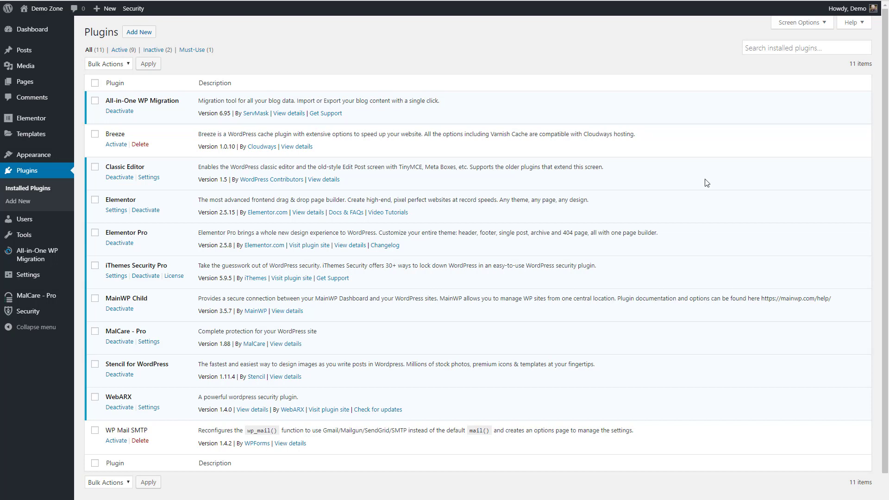
pyautogui.moveTo(233, 9)
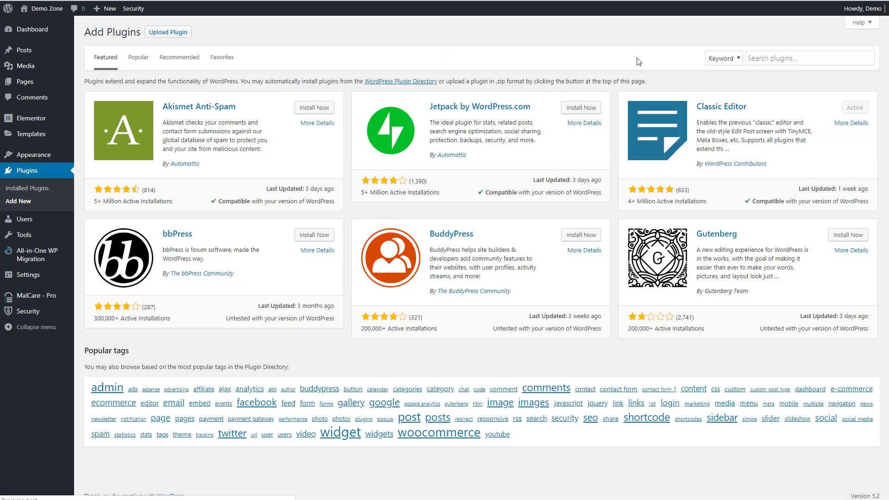
# Search plugins for 'wpvivid', then install and activate the WPvivid Backup Plugin
pyautogui.click(809, 58)
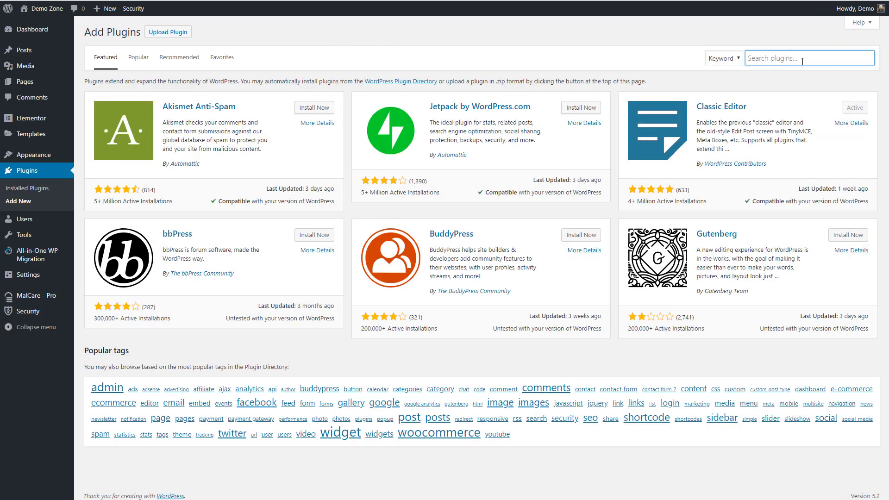
pyautogui.write('wpvivid')
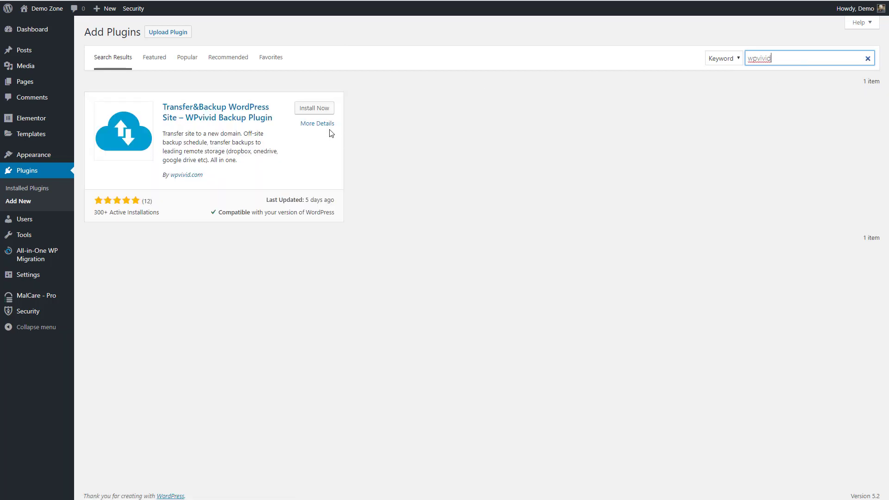
pyautogui.click(313, 108)
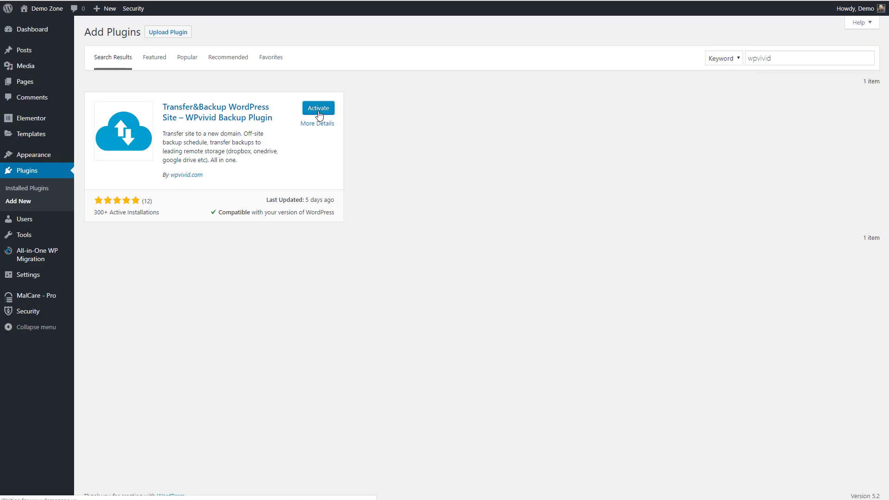
pyautogui.click(318, 108)
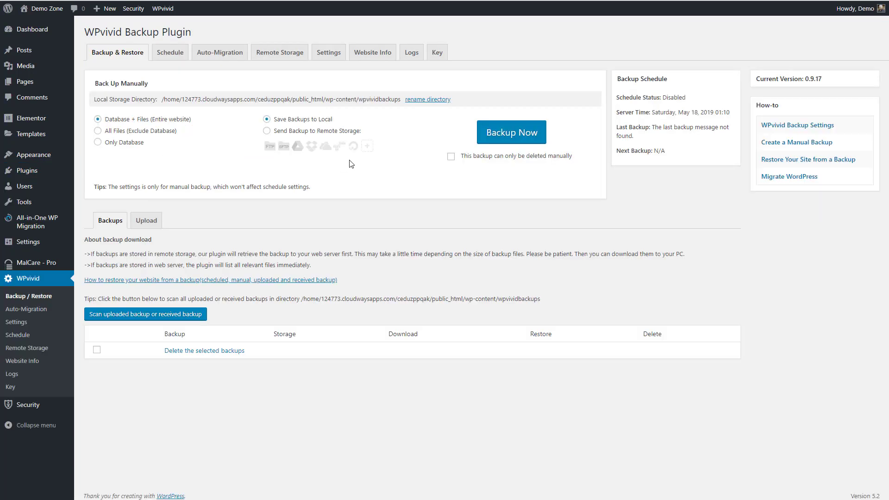
pyautogui.moveTo(70, 312)
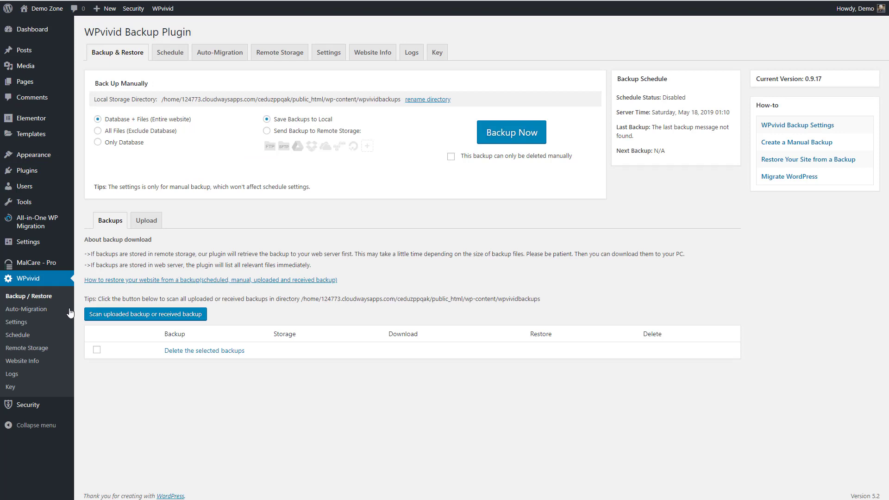
pyautogui.moveTo(25, 283)
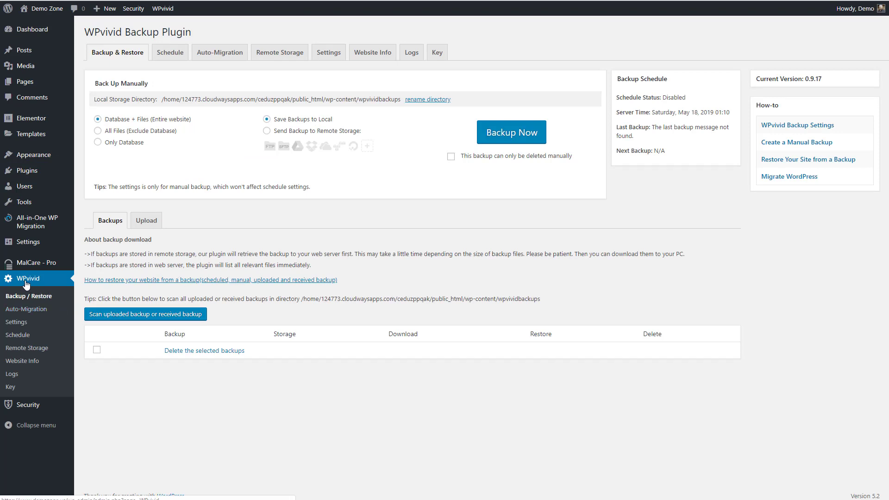
pyautogui.moveTo(23, 359)
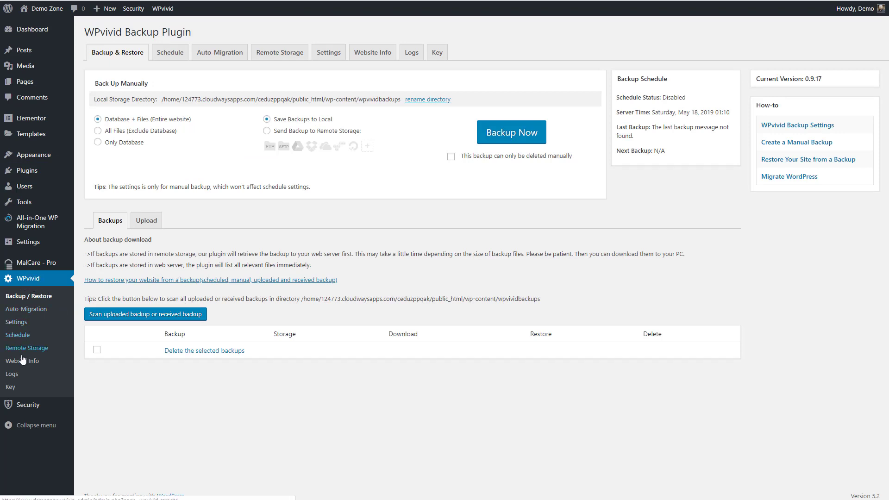
pyautogui.moveTo(174, 69)
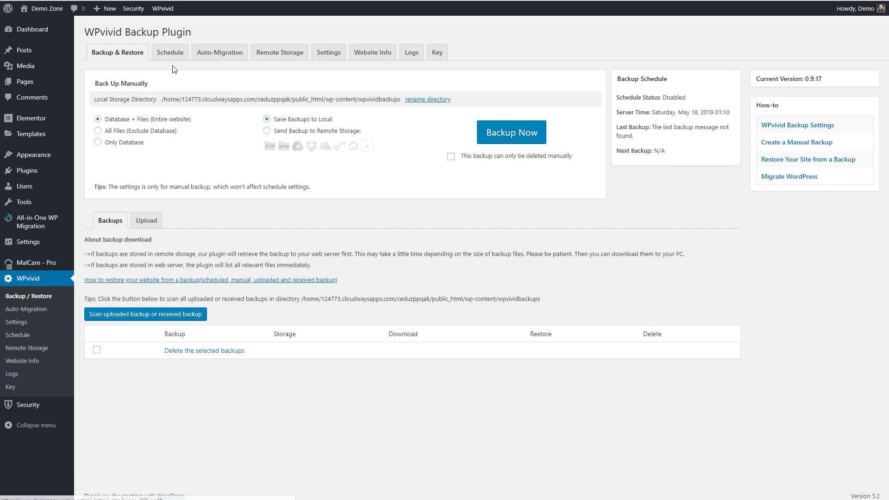
pyautogui.moveTo(452, 57)
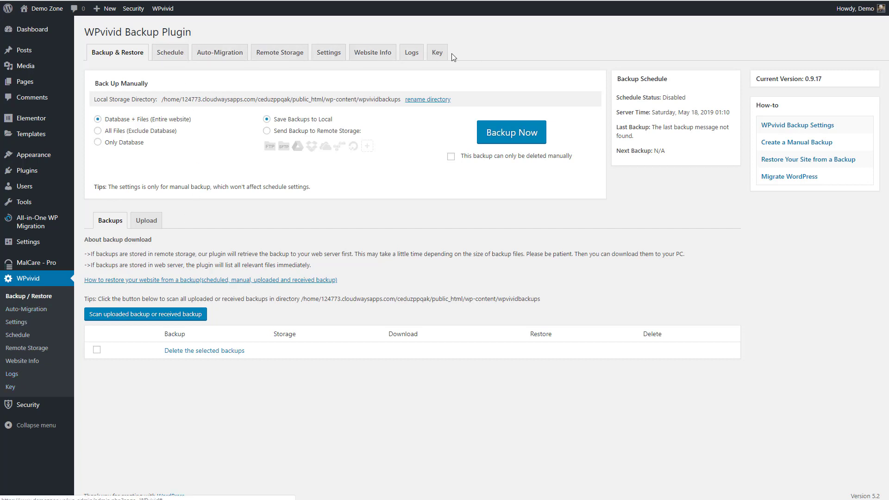
pyautogui.moveTo(170, 51)
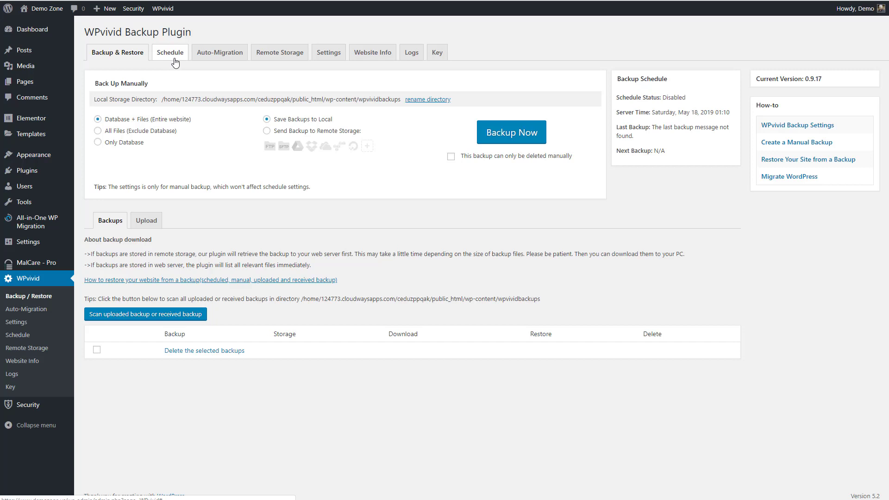
pyautogui.moveTo(295, 290)
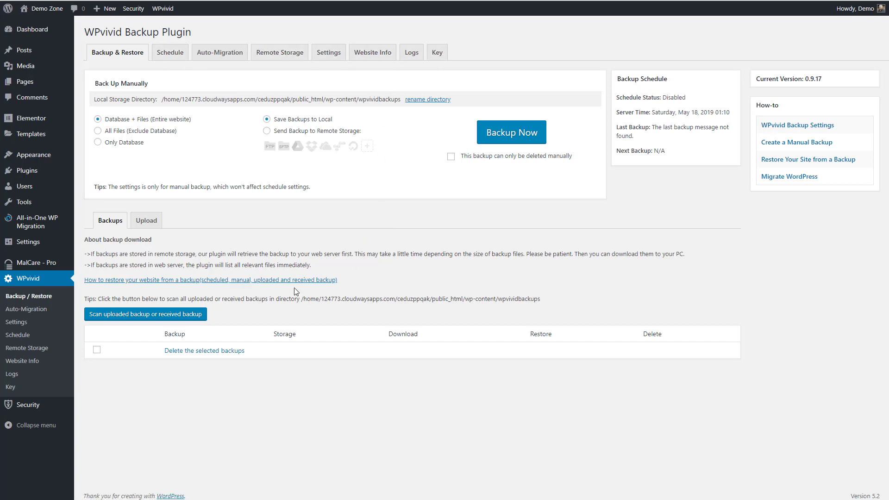
pyautogui.moveTo(135, 263)
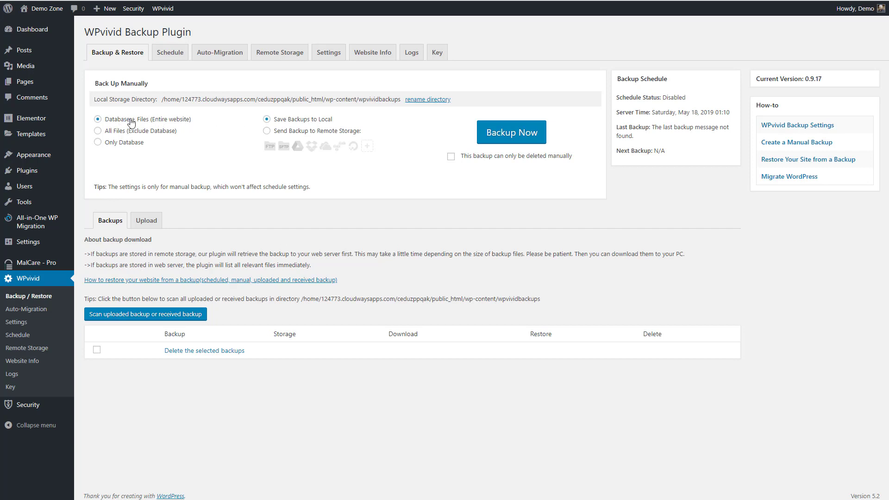
pyautogui.moveTo(510, 132)
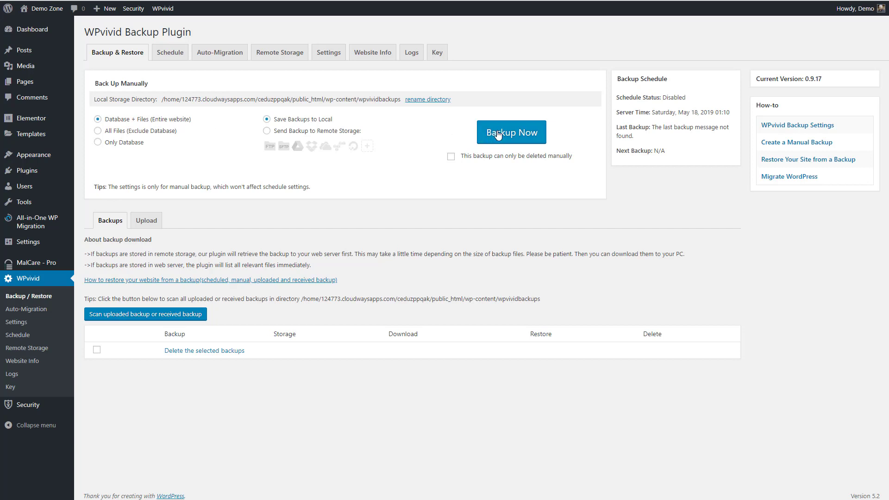
# Run a full WPvivid backup and download its Part01 zip (52.93 MB)
pyautogui.click(510, 132)
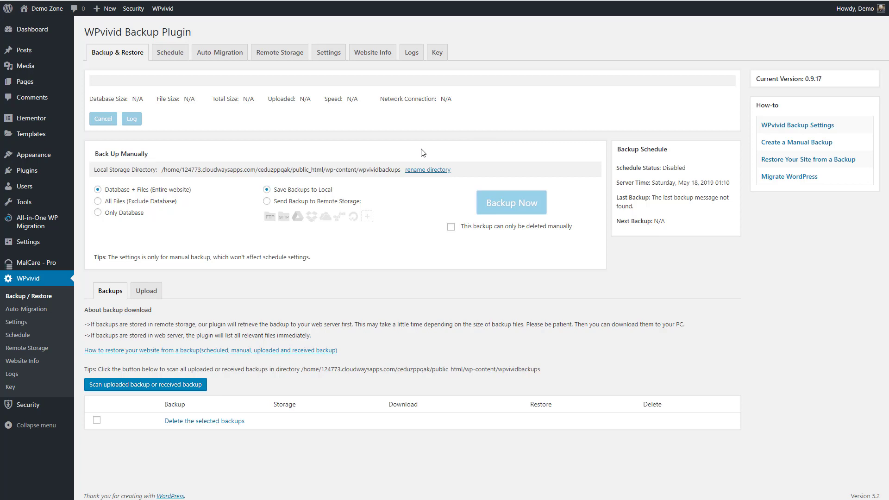
pyautogui.click(511, 203)
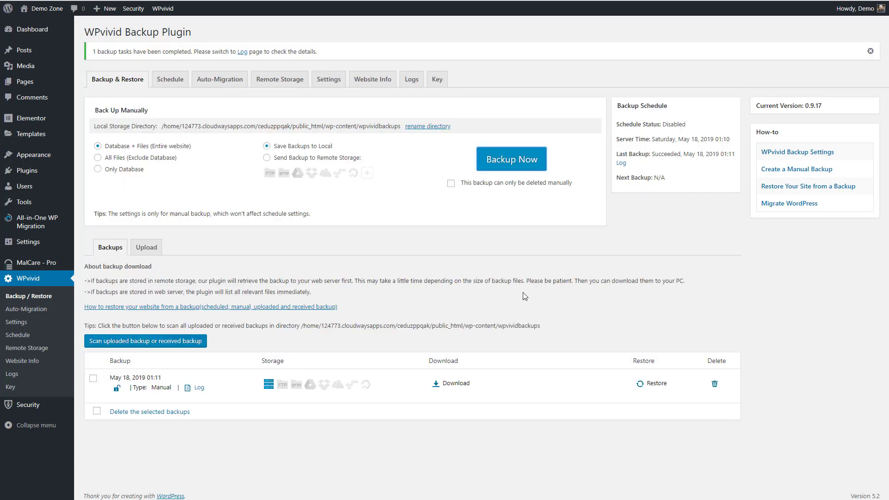
pyautogui.moveTo(455, 383)
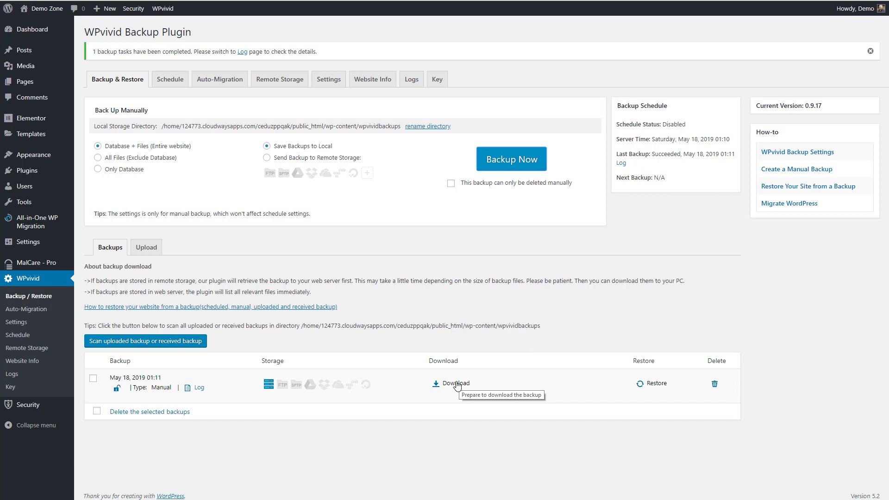
pyautogui.click(455, 383)
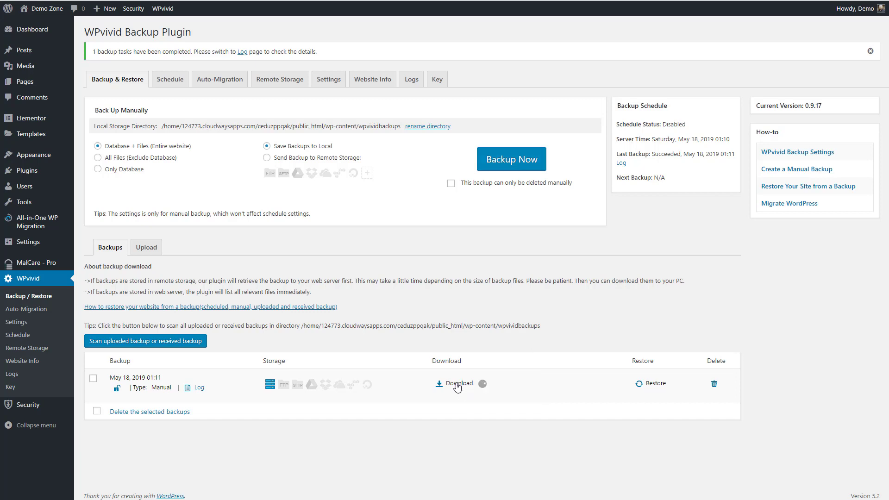
pyautogui.click(458, 384)
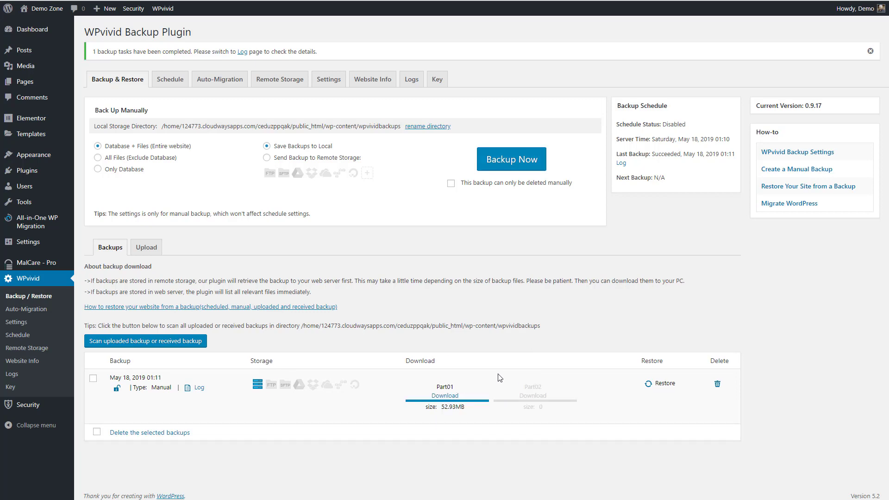
pyautogui.click(444, 391)
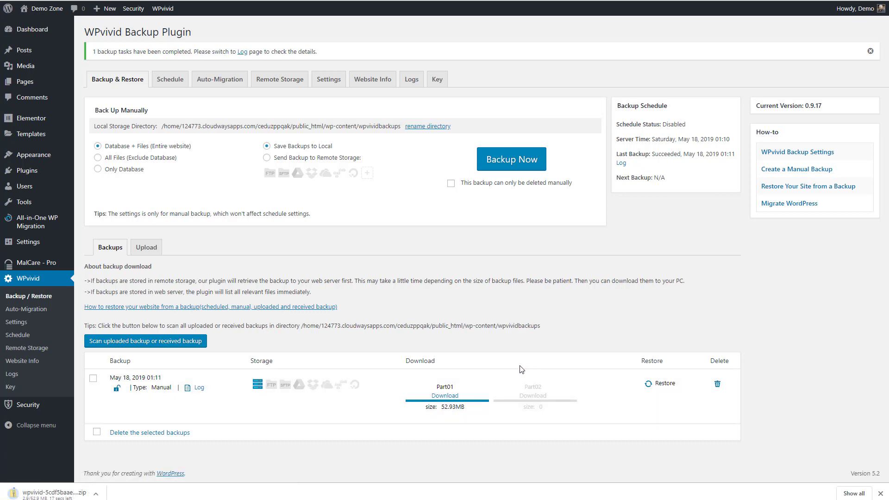
pyautogui.moveTo(406, 392)
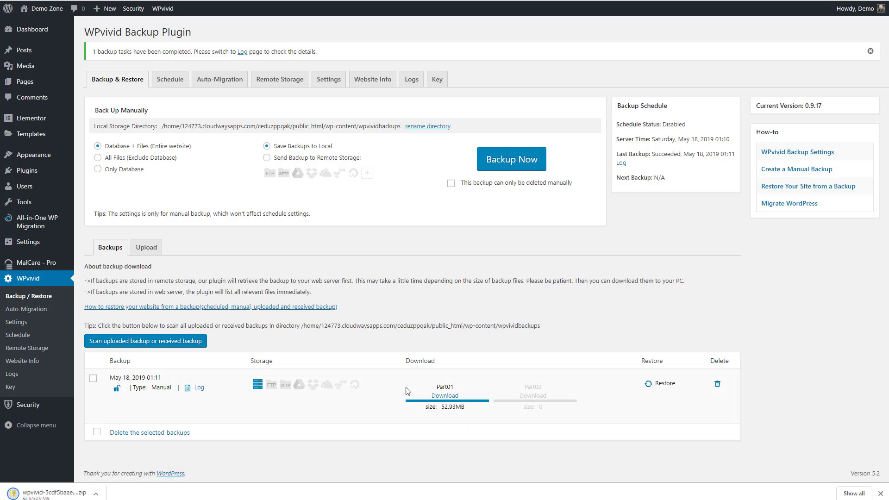
pyautogui.moveTo(190, 97)
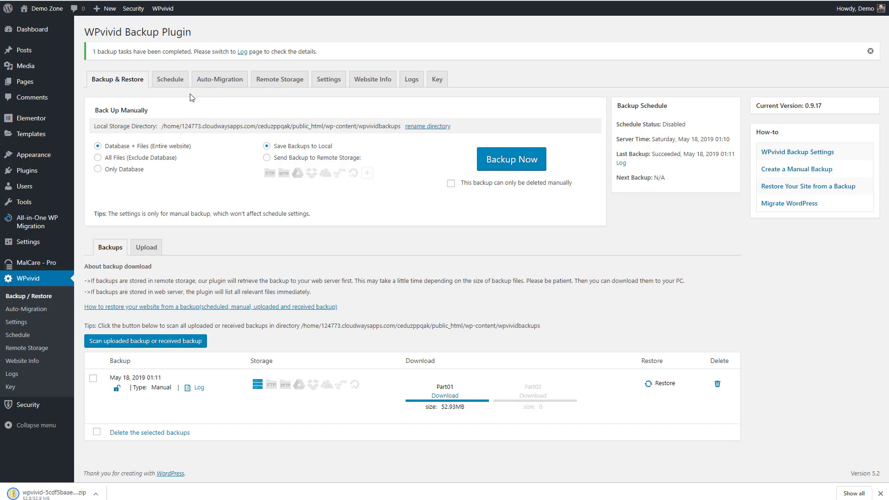
pyautogui.moveTo(159, 100)
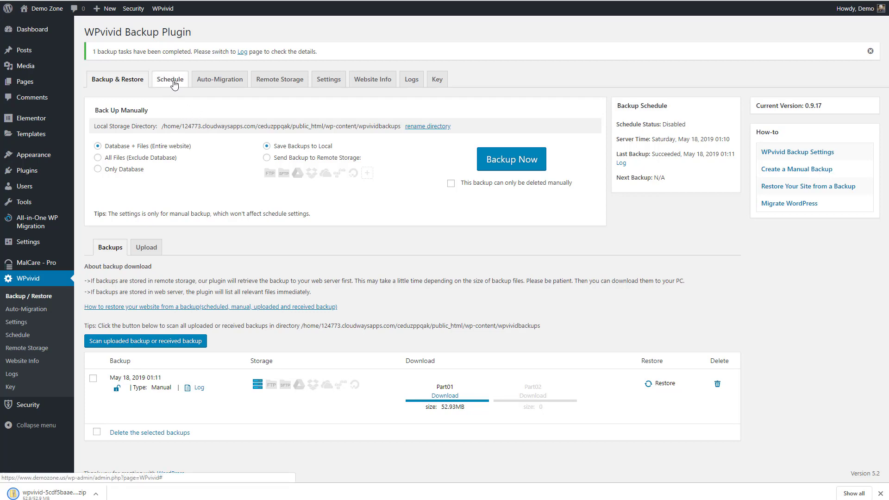
pyautogui.moveTo(253, 83)
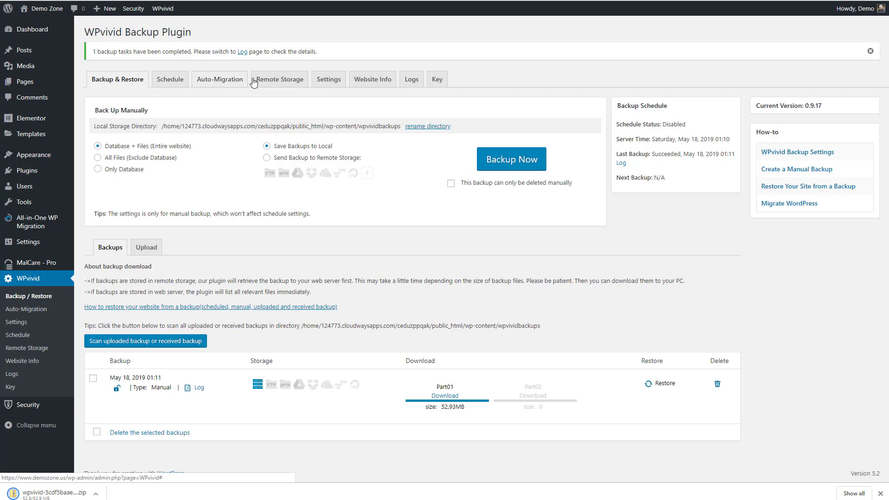
pyautogui.moveTo(437, 80)
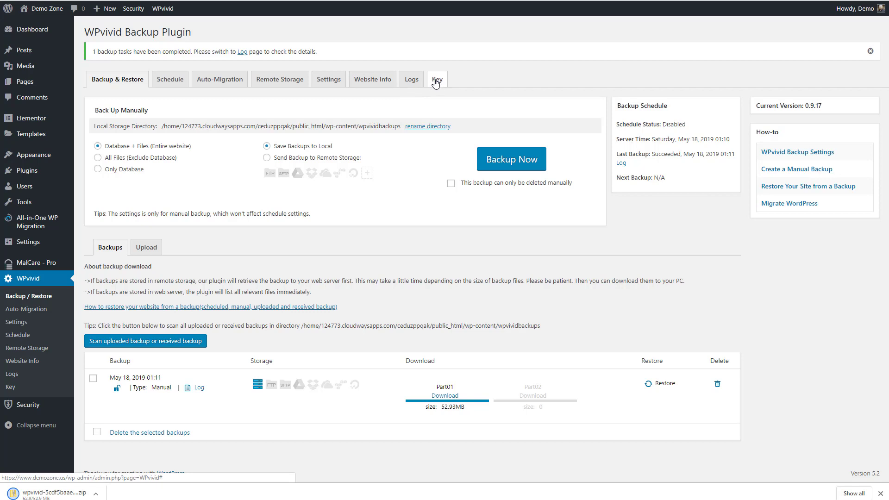
pyautogui.moveTo(437, 79)
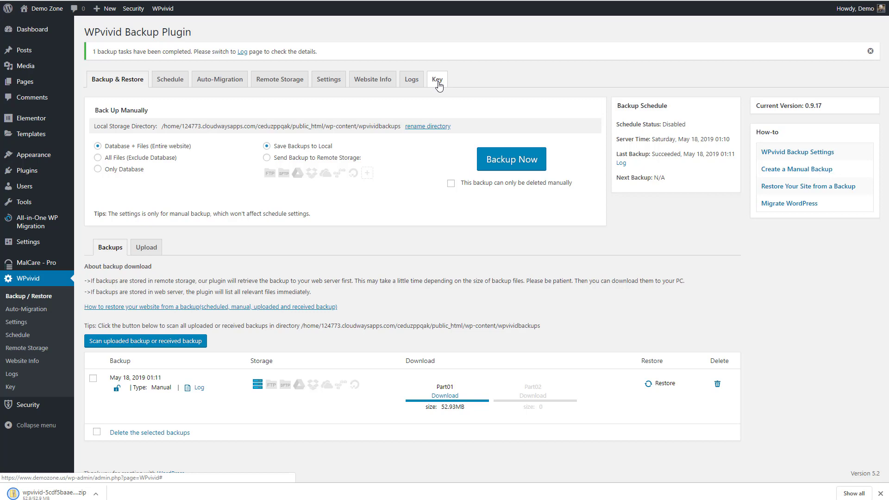
pyautogui.moveTo(69, 484)
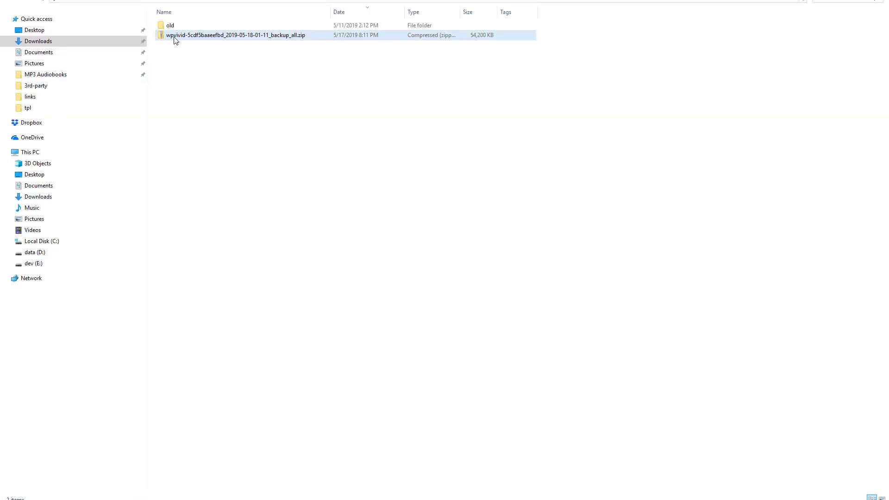
pyautogui.moveTo(234, 38)
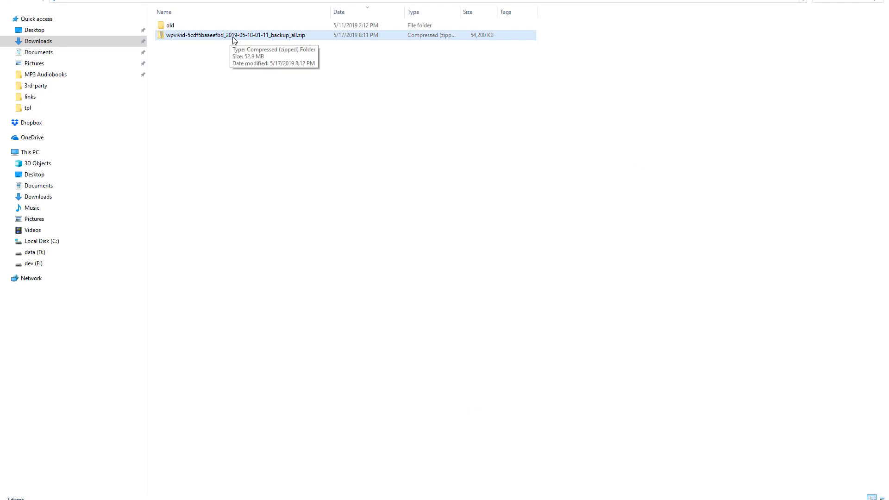
pyautogui.moveTo(173, 43)
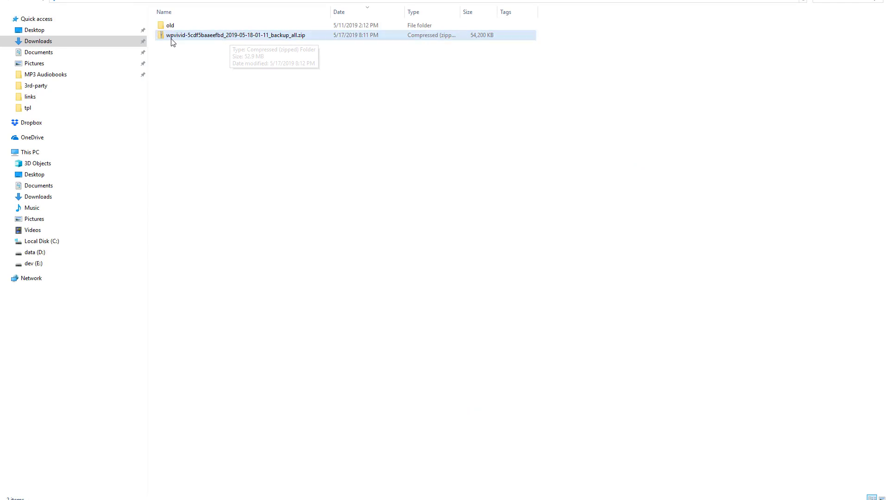
pyautogui.moveTo(229, 36)
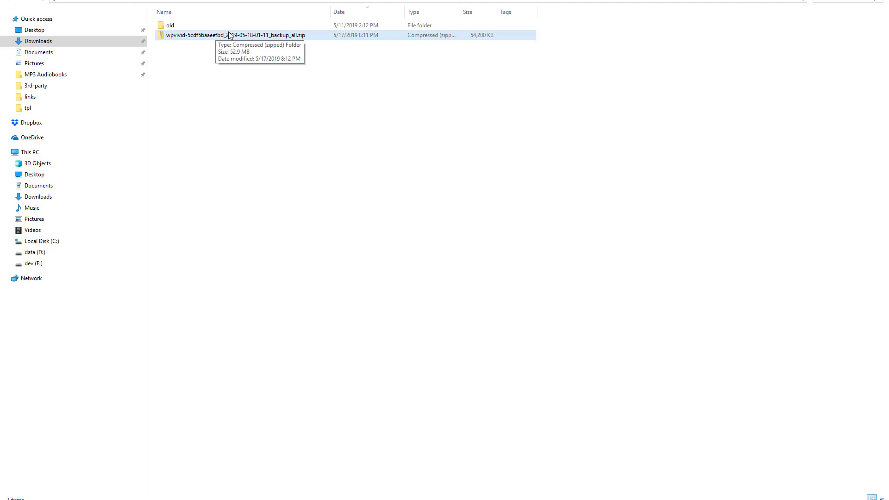
pyautogui.moveTo(270, 35)
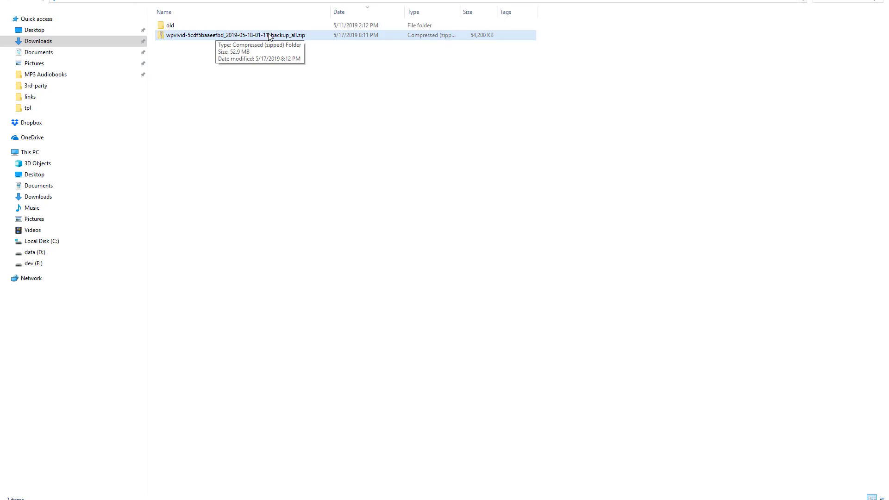
pyautogui.moveTo(195, 38)
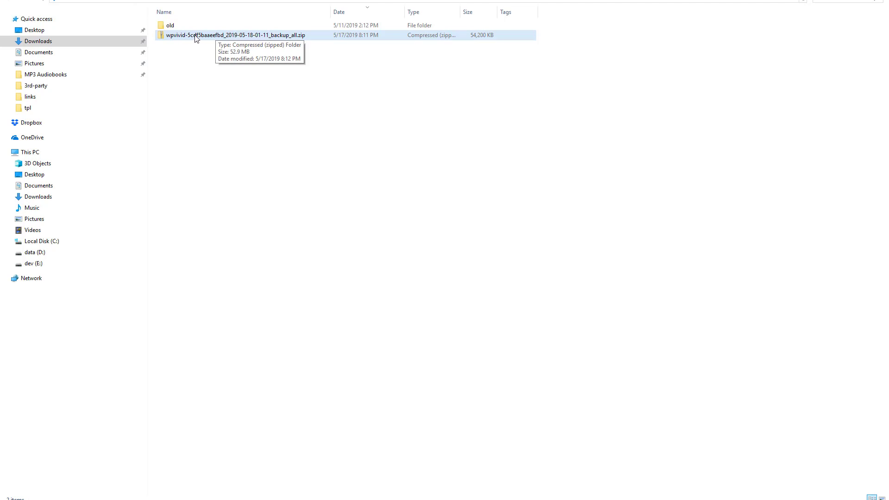
pyautogui.moveTo(206, 41)
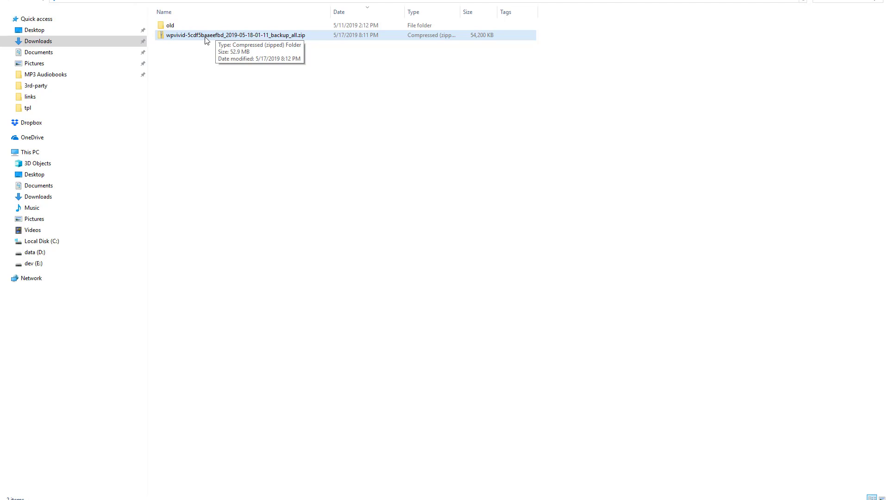
pyautogui.moveTo(212, 40)
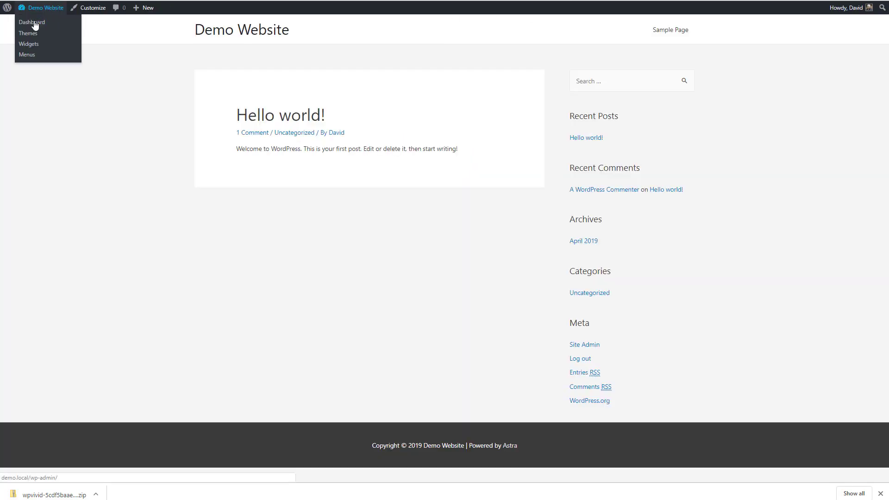
# From the local site's Dashboard, install and activate WPvivid Backup Plugin through Plugins > Add New
pyautogui.click(32, 22)
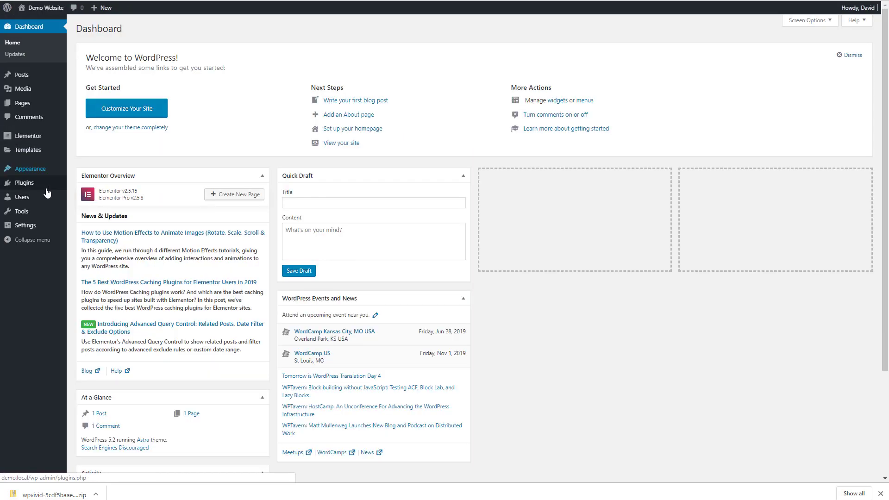
pyautogui.click(23, 182)
pyautogui.write('wpvivid')
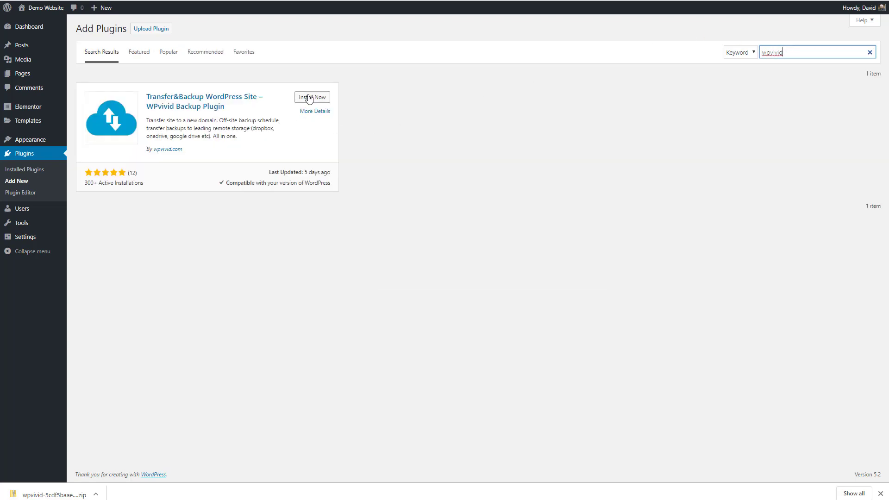
pyautogui.click(312, 97)
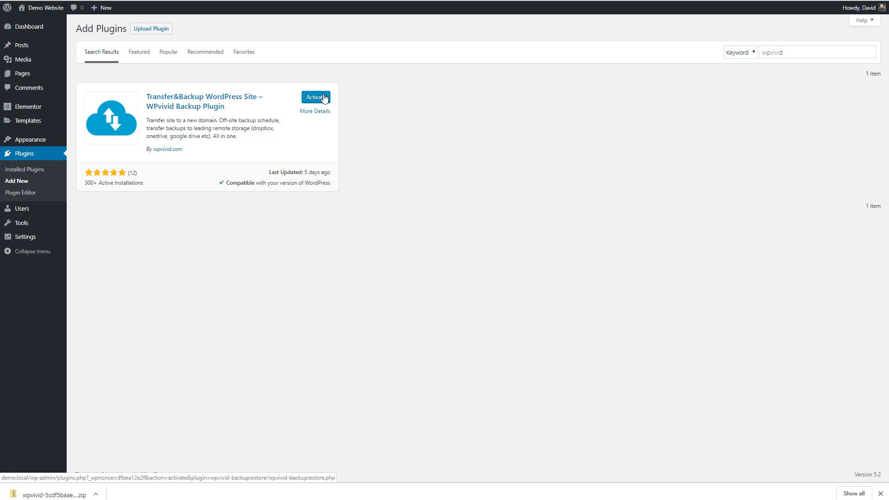
pyautogui.click(316, 97)
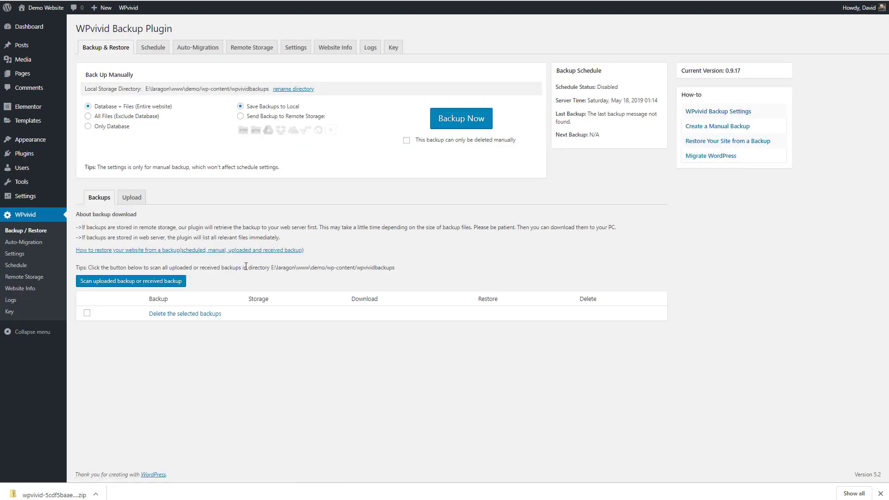
# Upload the downloaded backup zip through WPvivid's Upload tab and open its Restore options
pyautogui.click(131, 197)
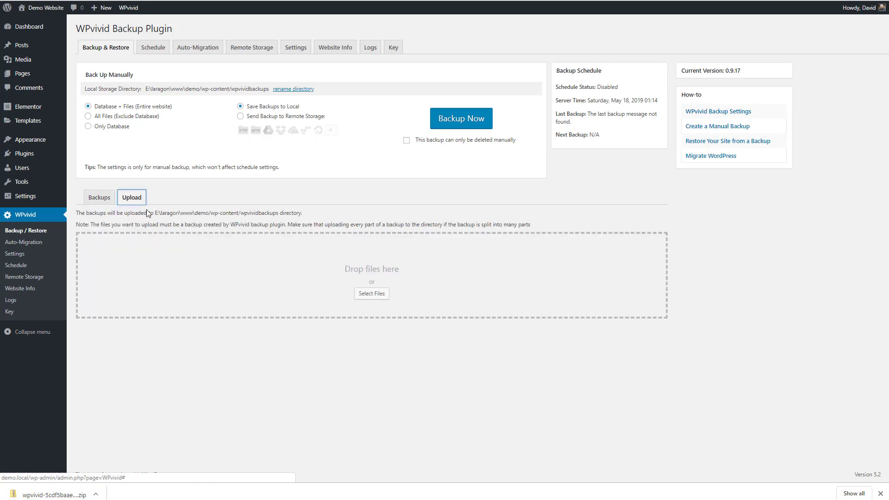
pyautogui.click(371, 293)
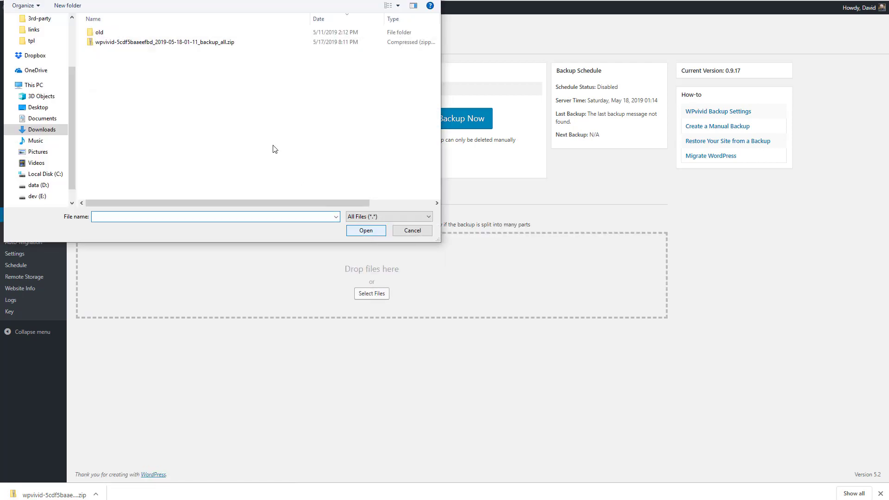
pyautogui.click(366, 230)
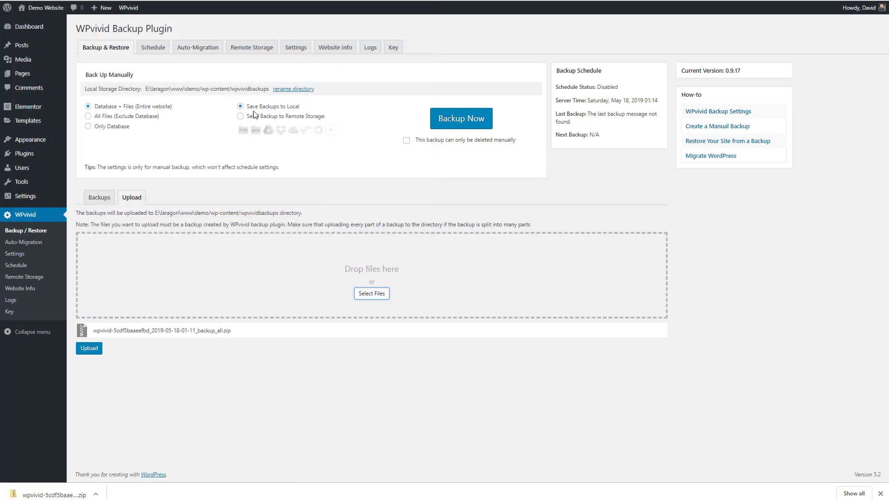
pyautogui.click(88, 348)
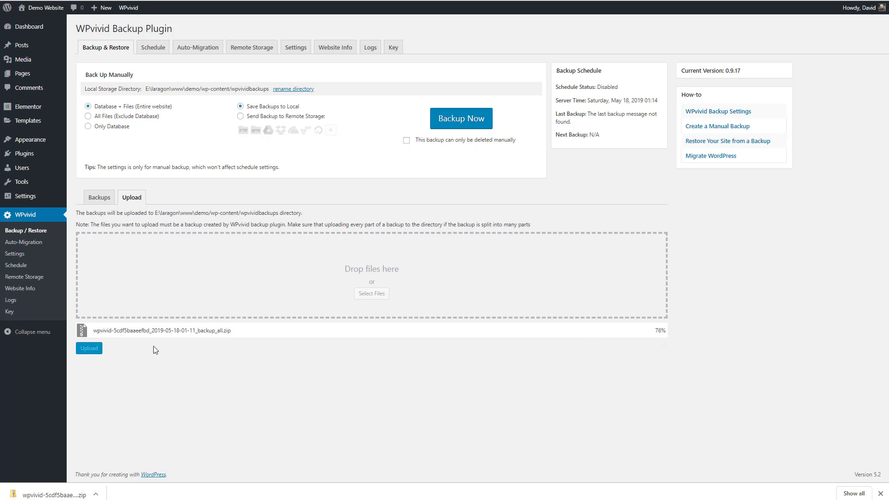
pyautogui.click(99, 197)
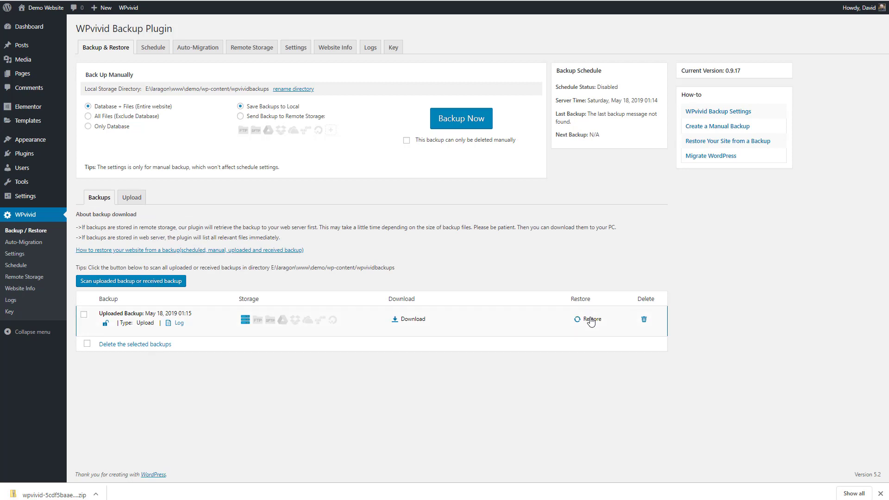
pyautogui.click(592, 319)
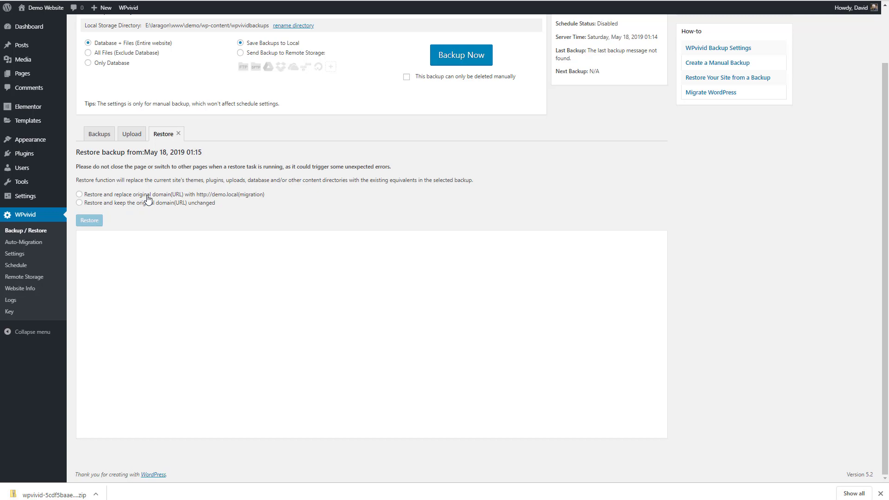
pyautogui.moveTo(248, 199)
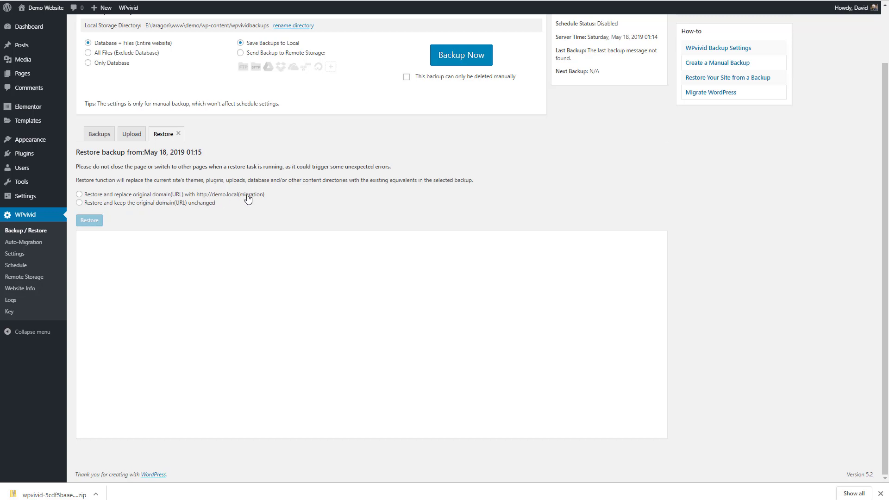
pyautogui.click(79, 194)
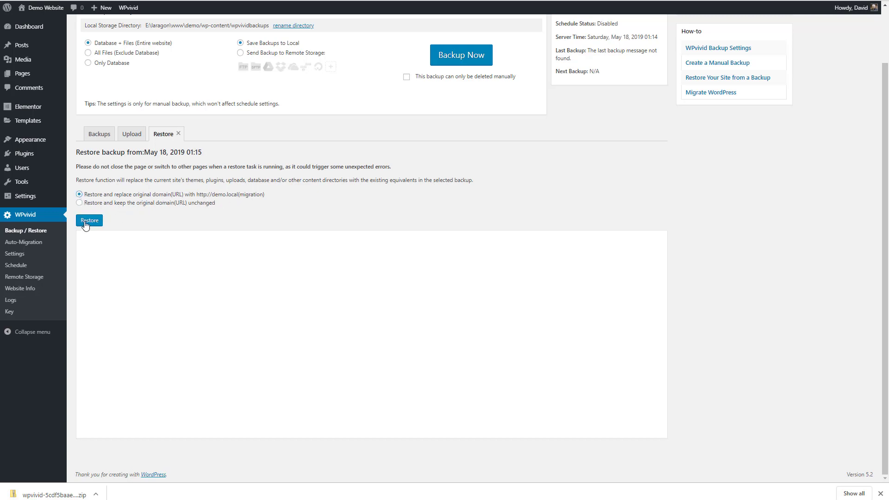
pyautogui.click(89, 220)
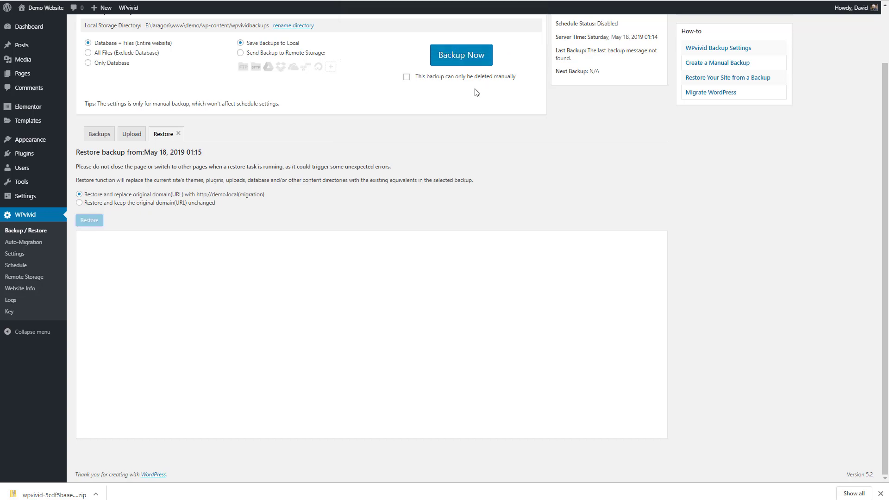
# Watch the restore log until it finishes, then dismiss the 'Restore completed successfully' alert
pyautogui.click(89, 220)
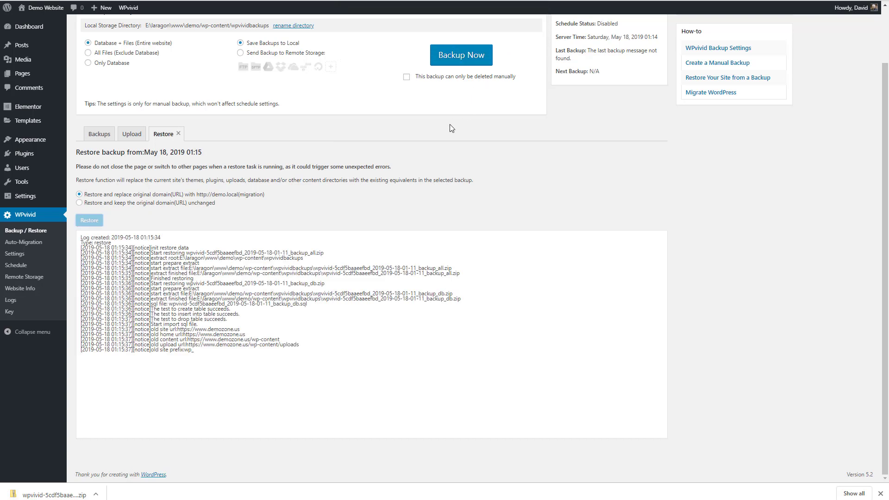
pyautogui.scroll(-3)
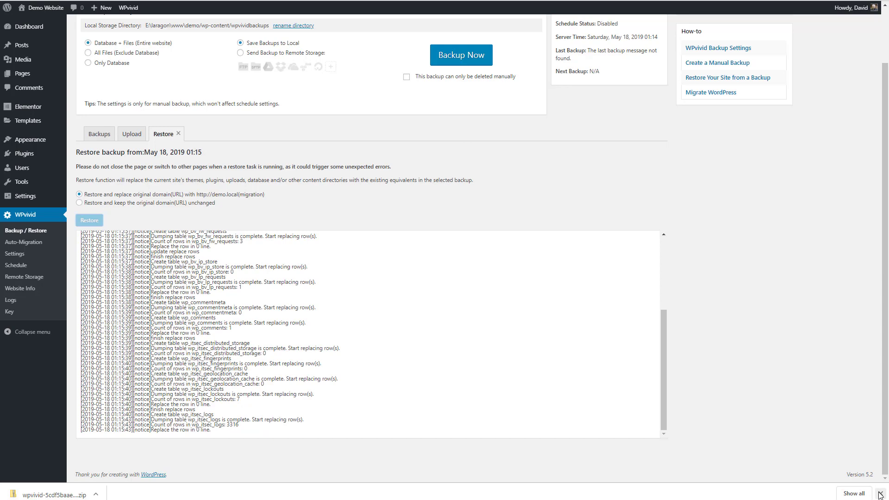
pyautogui.scroll(3)
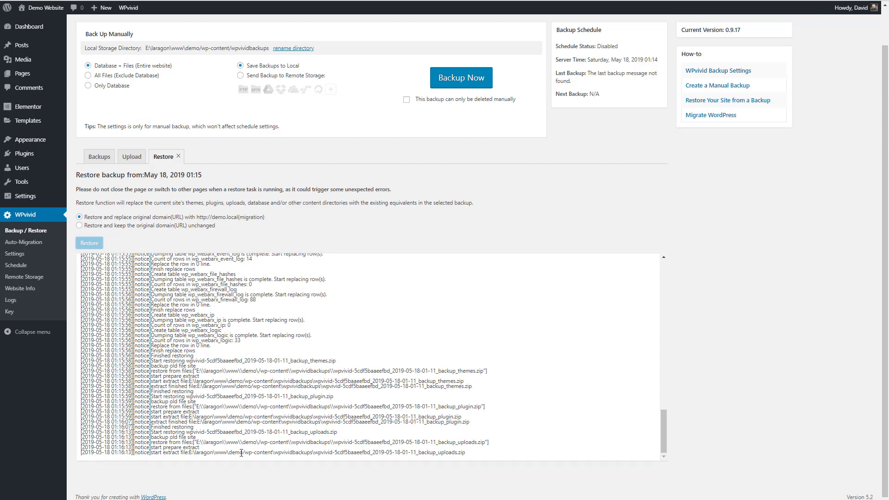
pyautogui.scroll(-3)
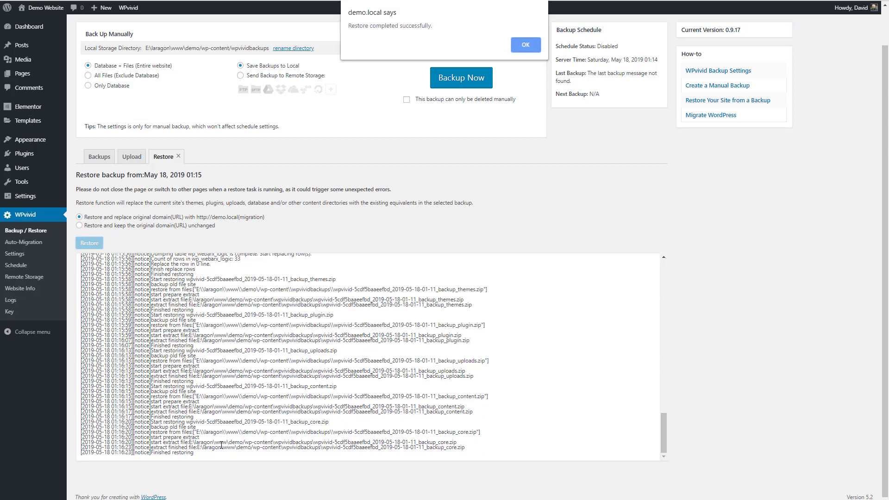
pyautogui.moveTo(522, 45)
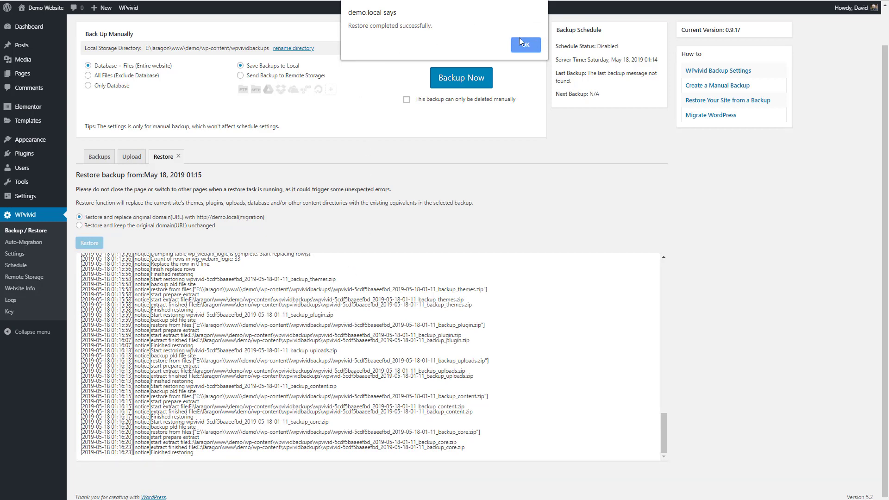
pyautogui.click(525, 45)
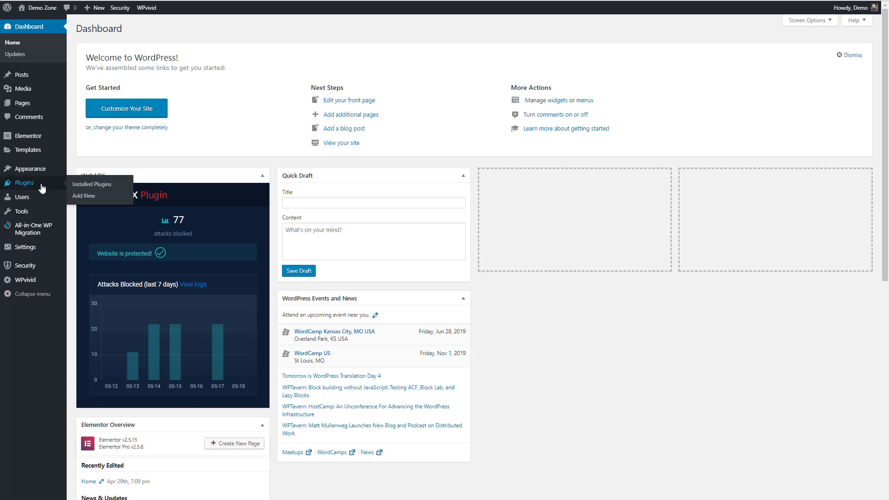
pyautogui.click(92, 184)
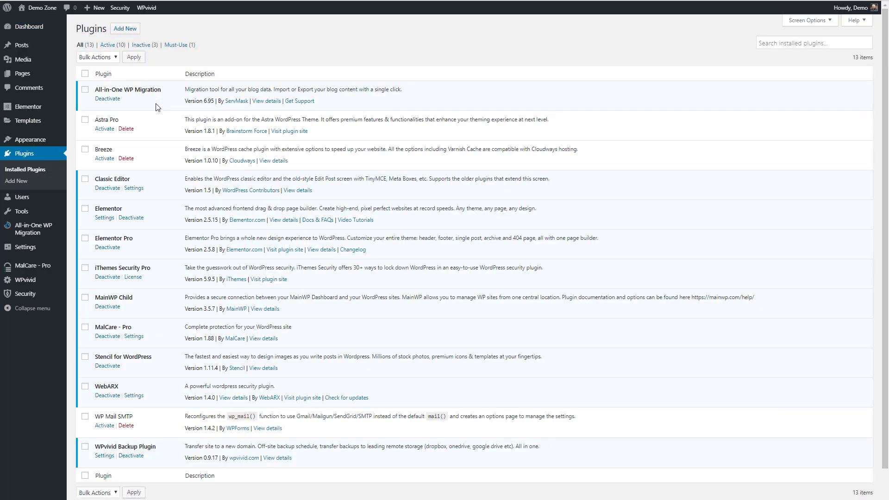
pyautogui.scroll(-3)
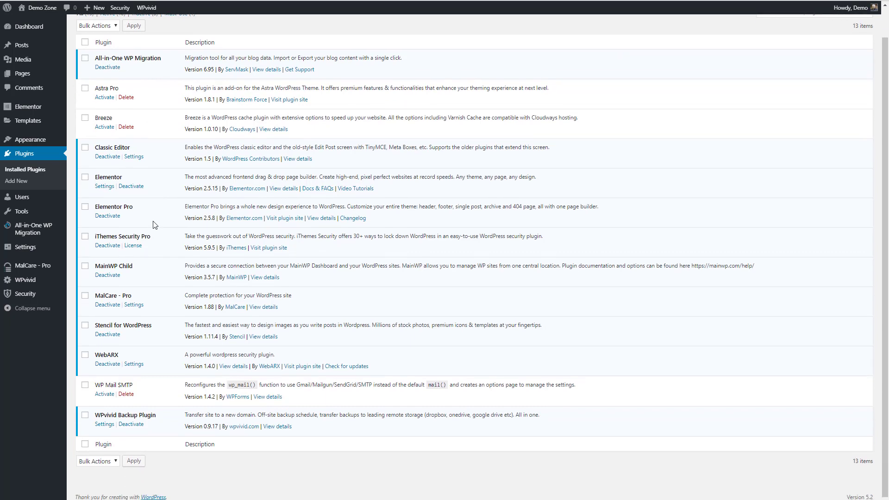
pyautogui.scroll(3)
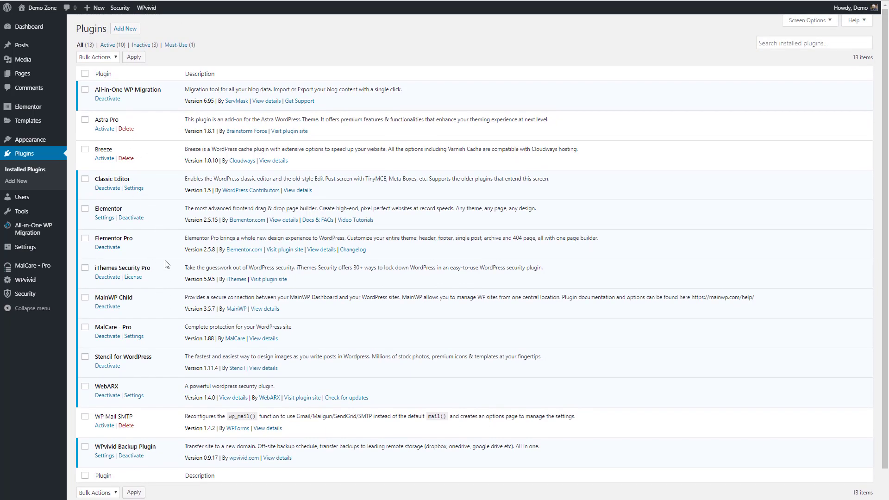
pyautogui.moveTo(140, 115)
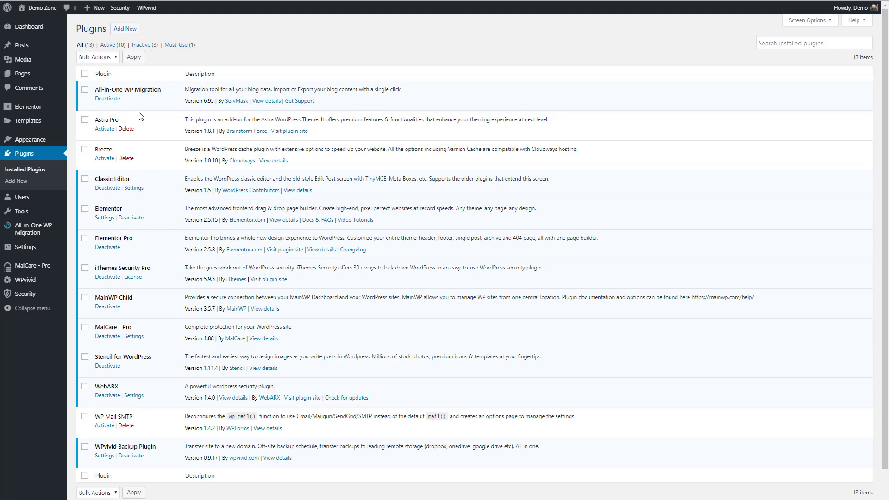
pyautogui.moveTo(146, 163)
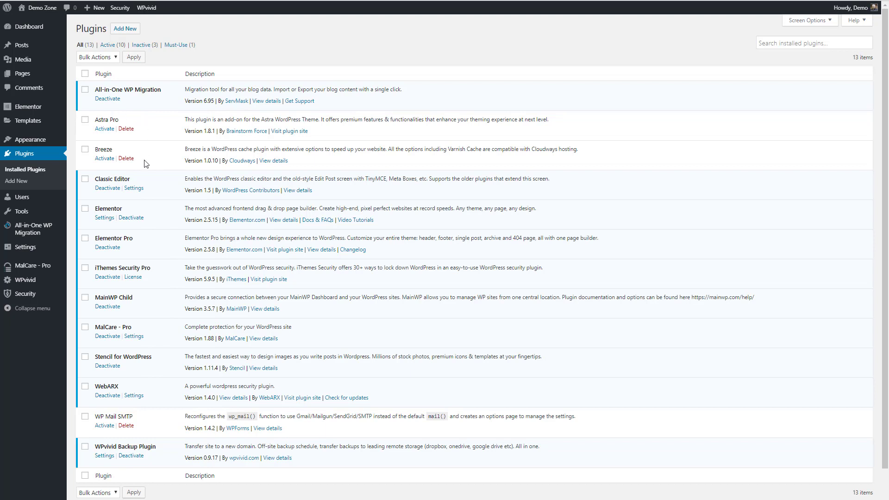
pyautogui.moveTo(125, 138)
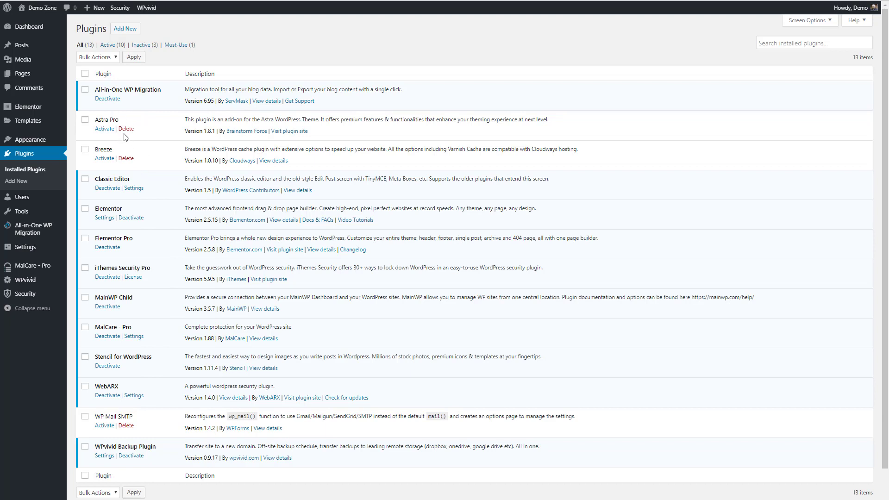
pyautogui.moveTo(143, 122)
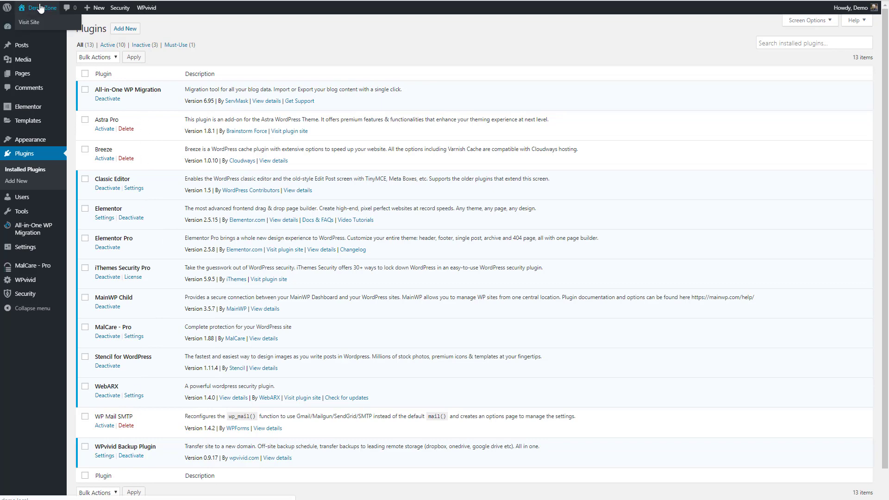
# View the restored local Coffee Shop home page and Blog, then return to Installed Plugins
pyautogui.click(28, 23)
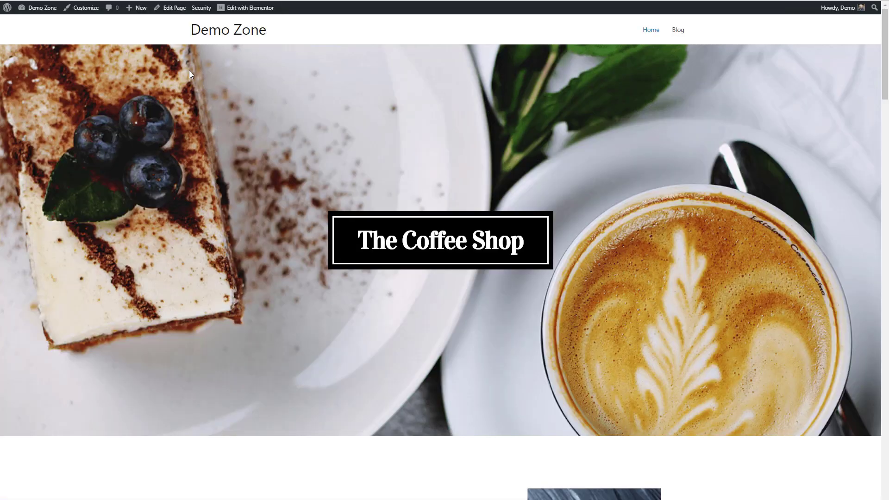
pyautogui.scroll(-3)
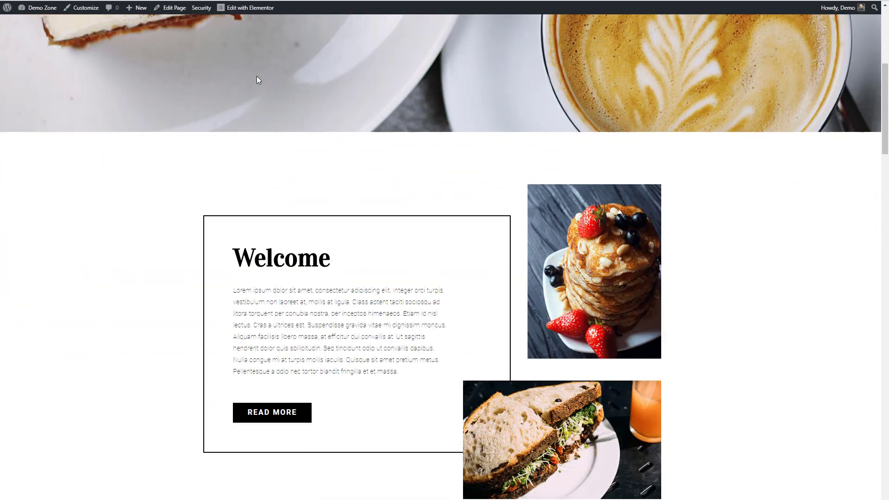
pyautogui.scroll(-3)
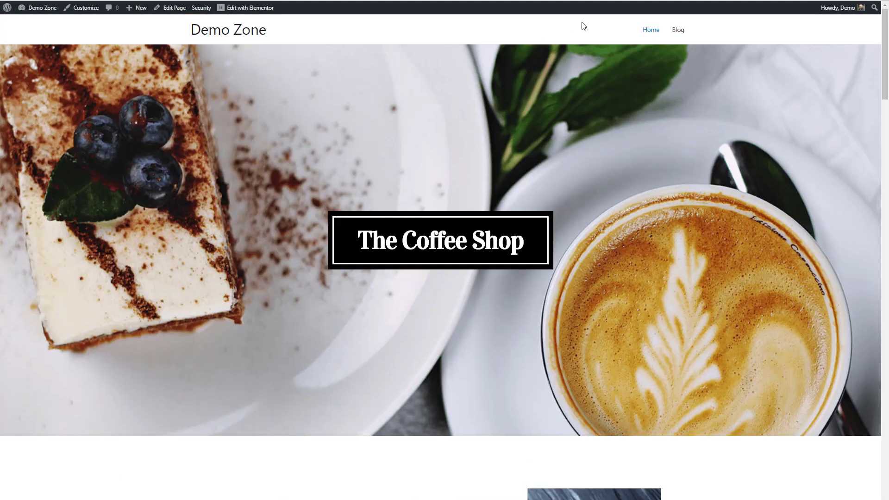
pyautogui.click(678, 30)
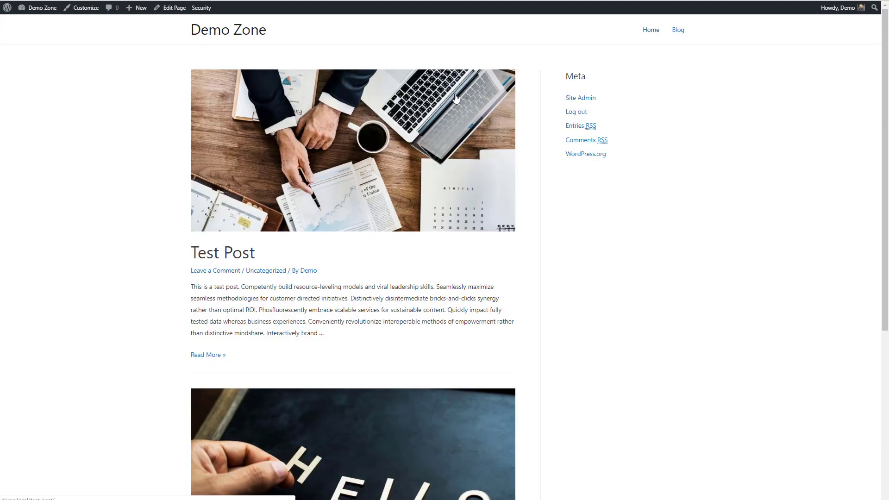
pyautogui.moveTo(83, 204)
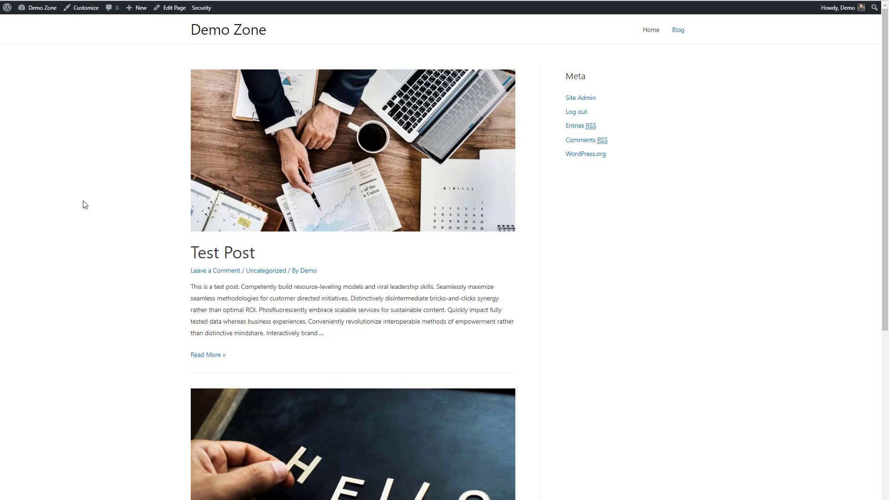
pyautogui.click(580, 98)
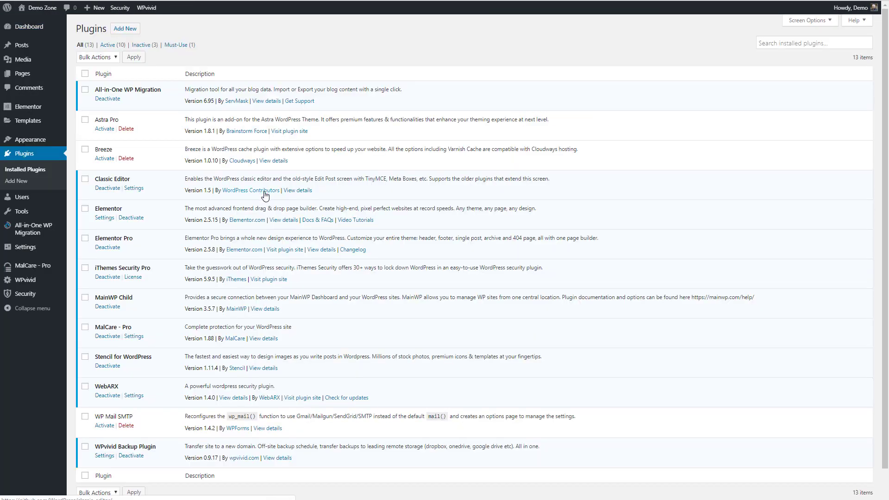
pyautogui.moveTo(125, 28)
pyautogui.write('better')
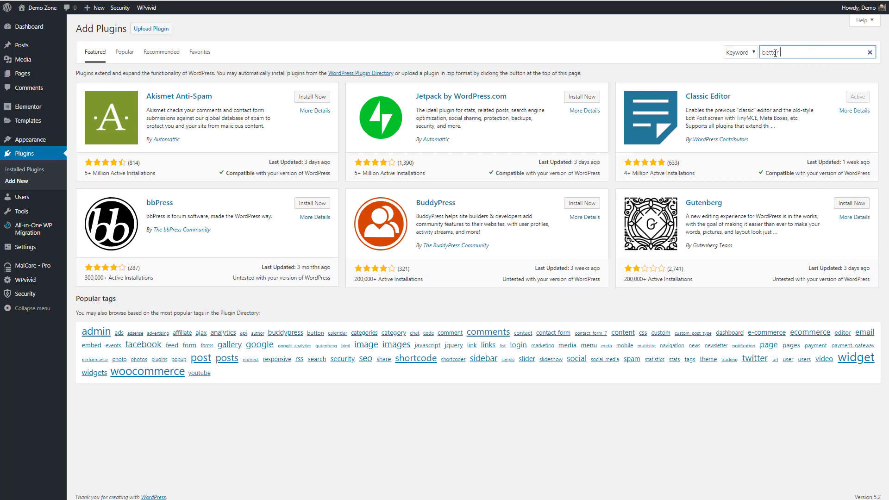
# Search for 'better search and replace', then install and activate Better Search Replace
pyautogui.write(' search and replace')
pyautogui.press('Return')
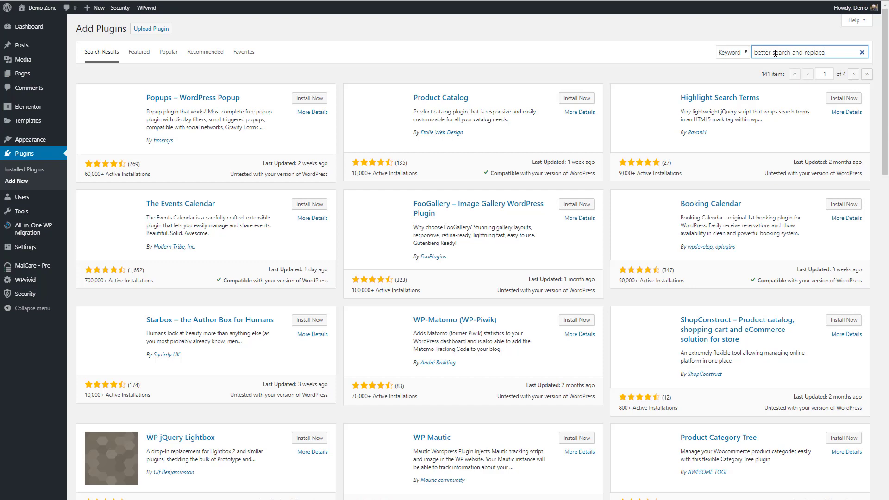
pyautogui.press('Return')
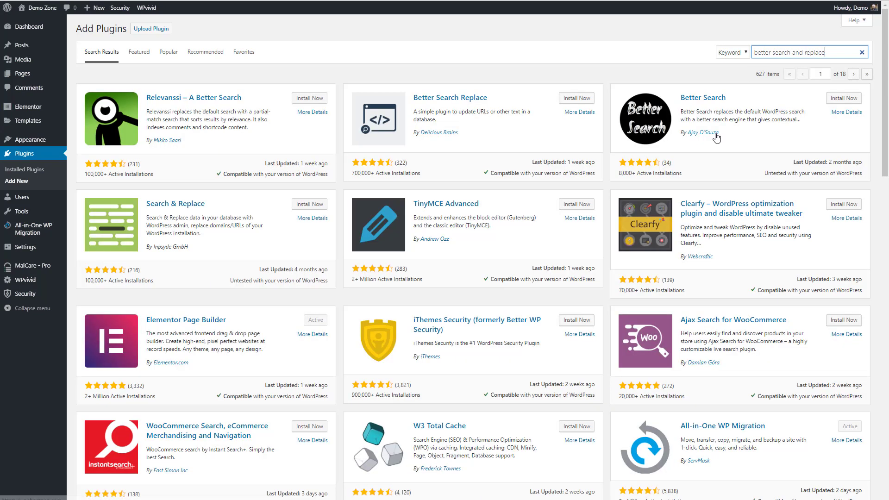
pyautogui.click(576, 98)
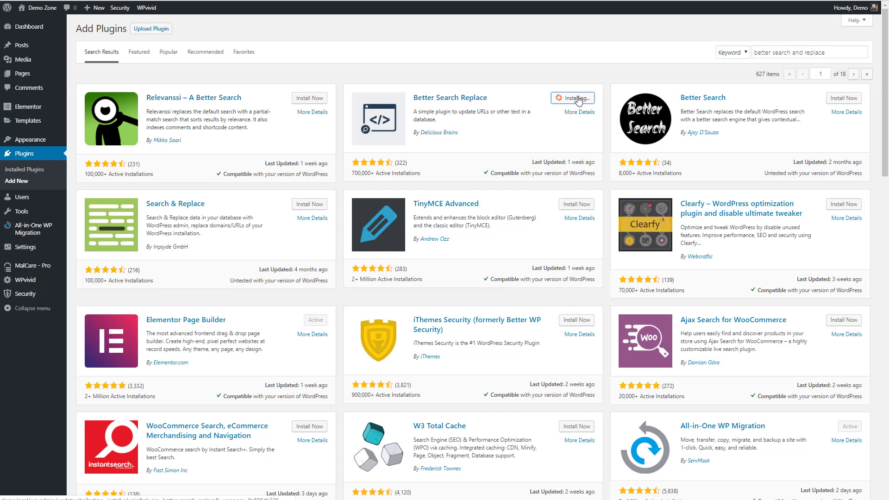
pyautogui.click(572, 98)
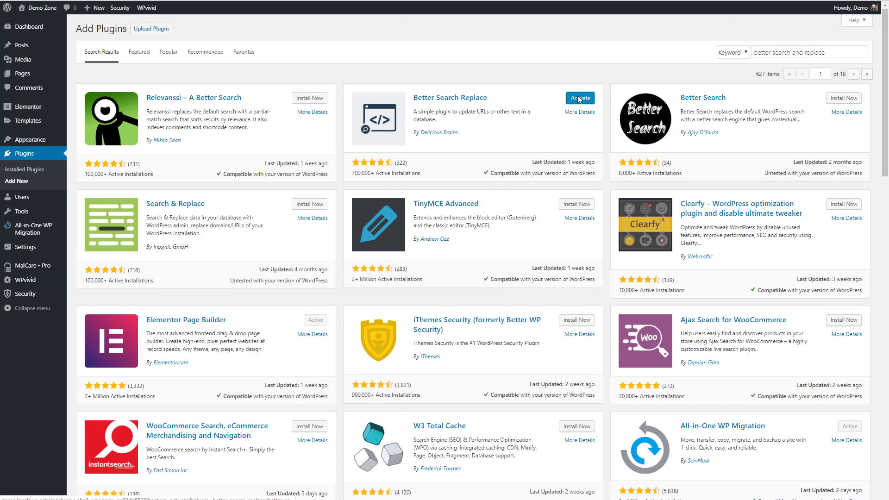
pyautogui.click(579, 97)
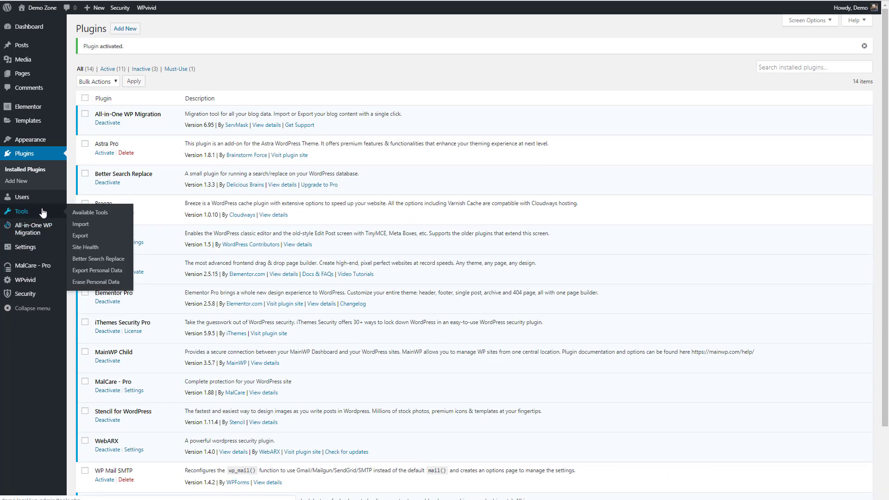
pyautogui.moveTo(80, 224)
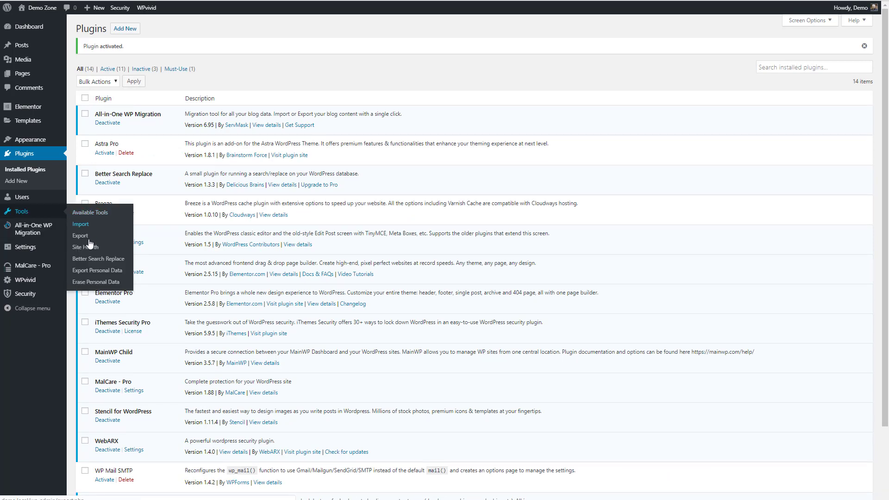
# Run the Better Search Replace dry run, finding 1552 cells to update across 55 tables
pyautogui.click(98, 259)
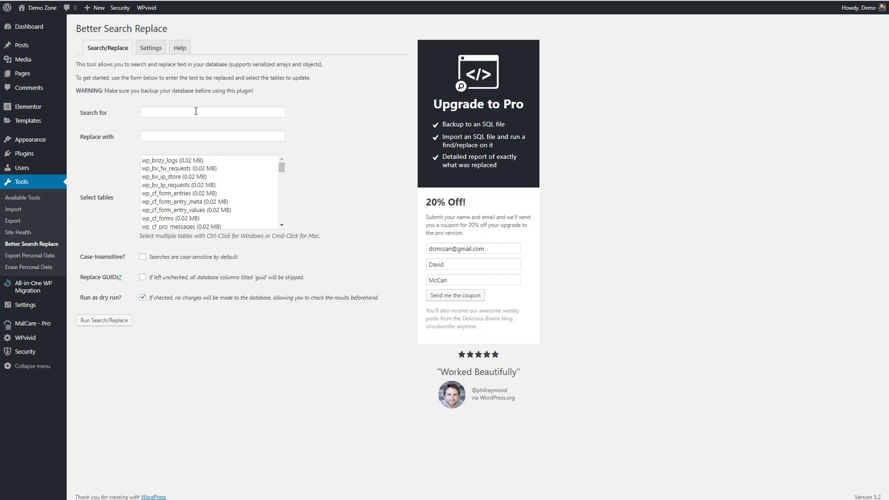
pyautogui.moveTo(303, 139)
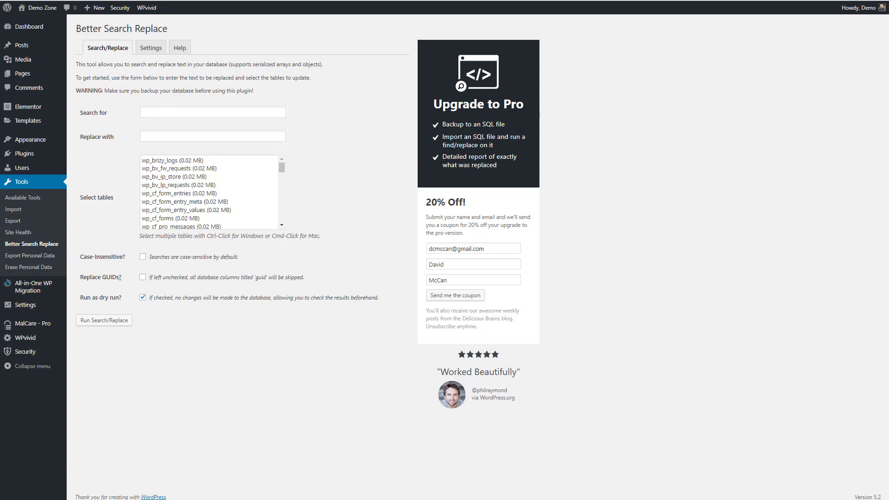
pyautogui.click(104, 320)
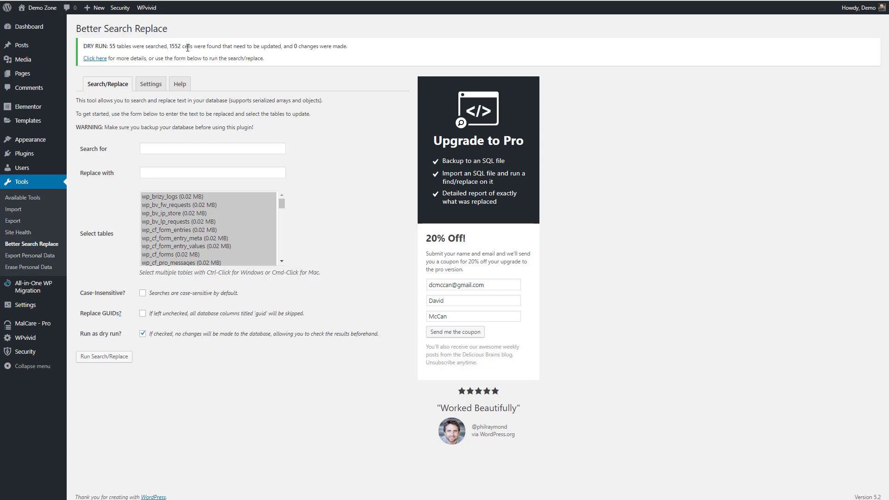
pyautogui.moveTo(255, 98)
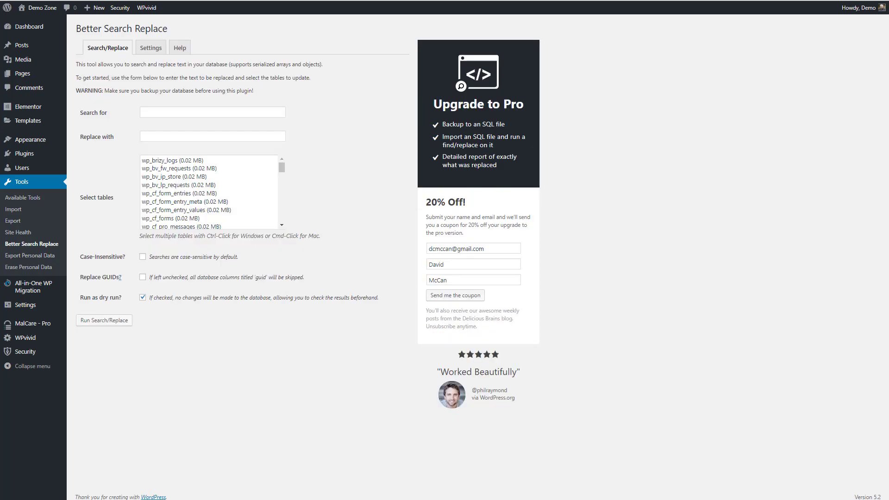
pyautogui.click(103, 320)
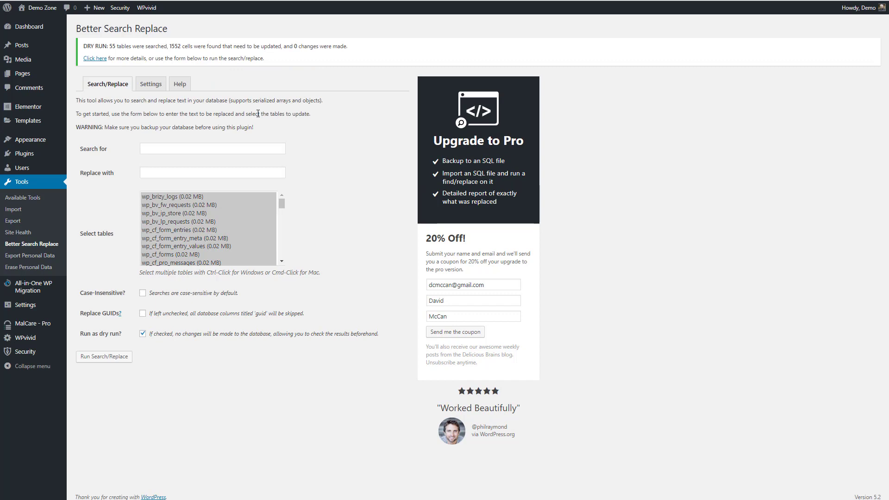